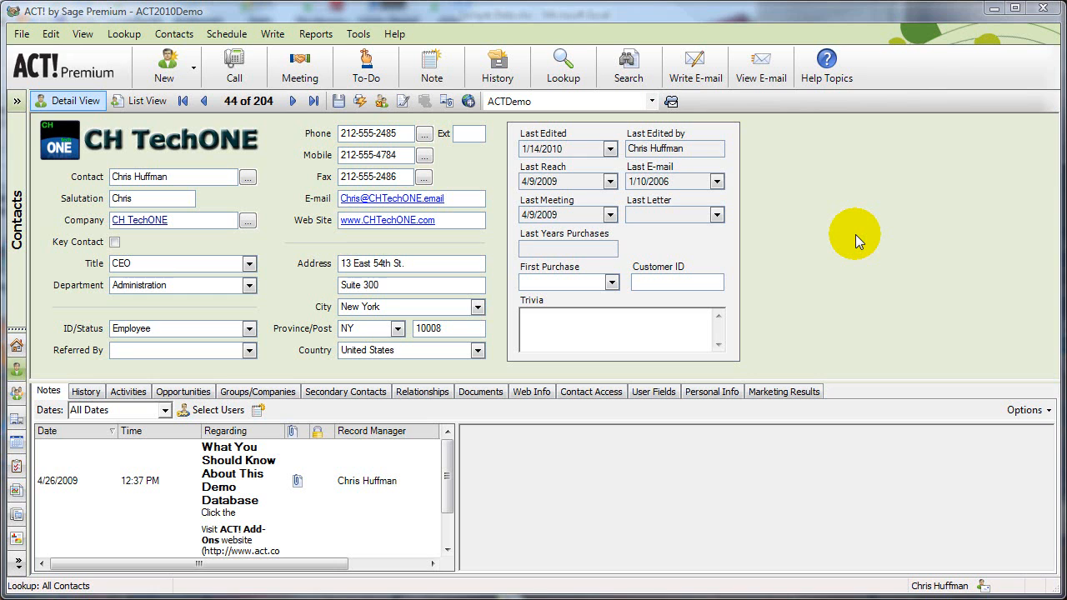
mouse_move(869, 250)
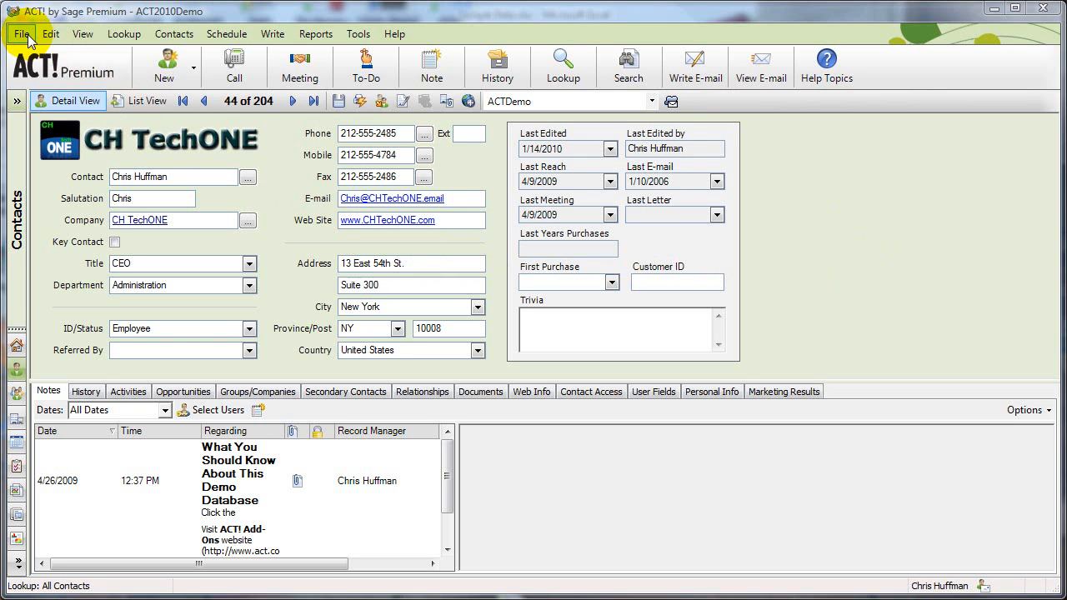
Open ACT!'s File menu before switching to the Sample Data workbook in Excel.
click(22, 33)
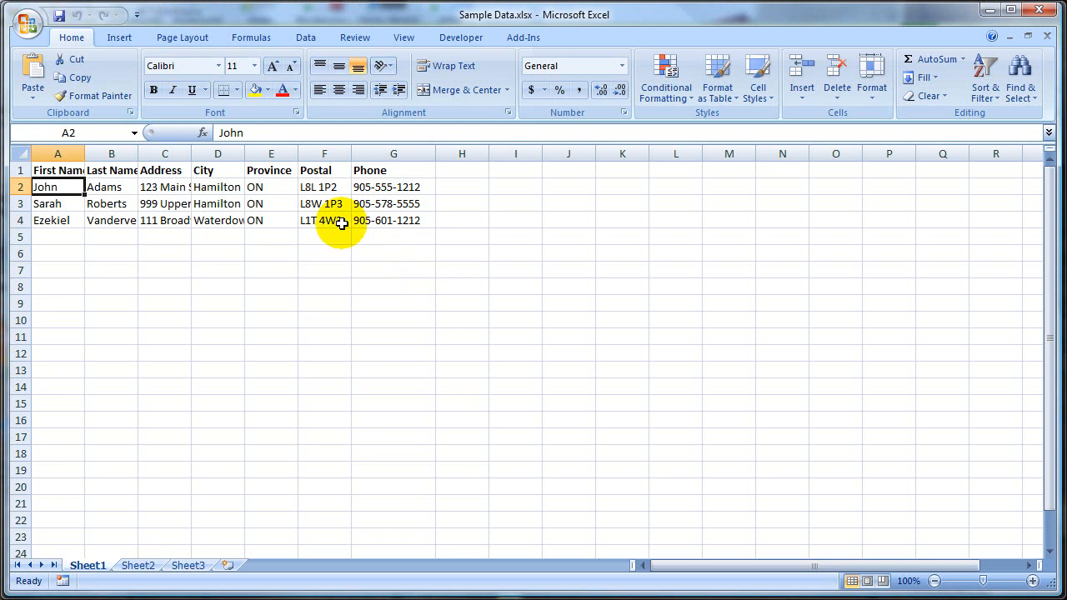
Check the three contacts' cells, including a postal code, and open Excel's Office menu.
click(394, 237)
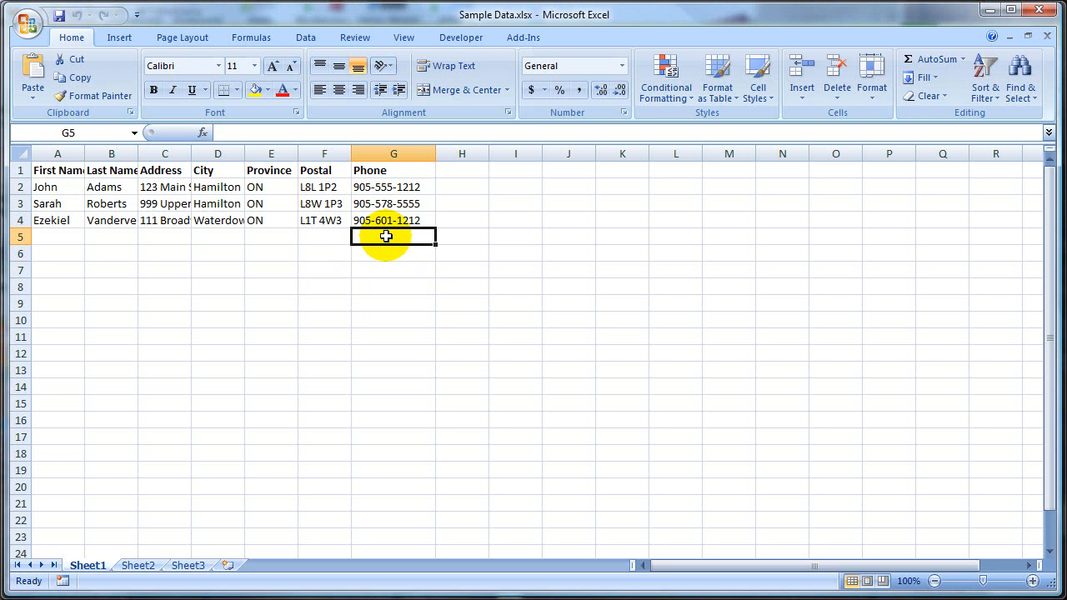
click(323, 220)
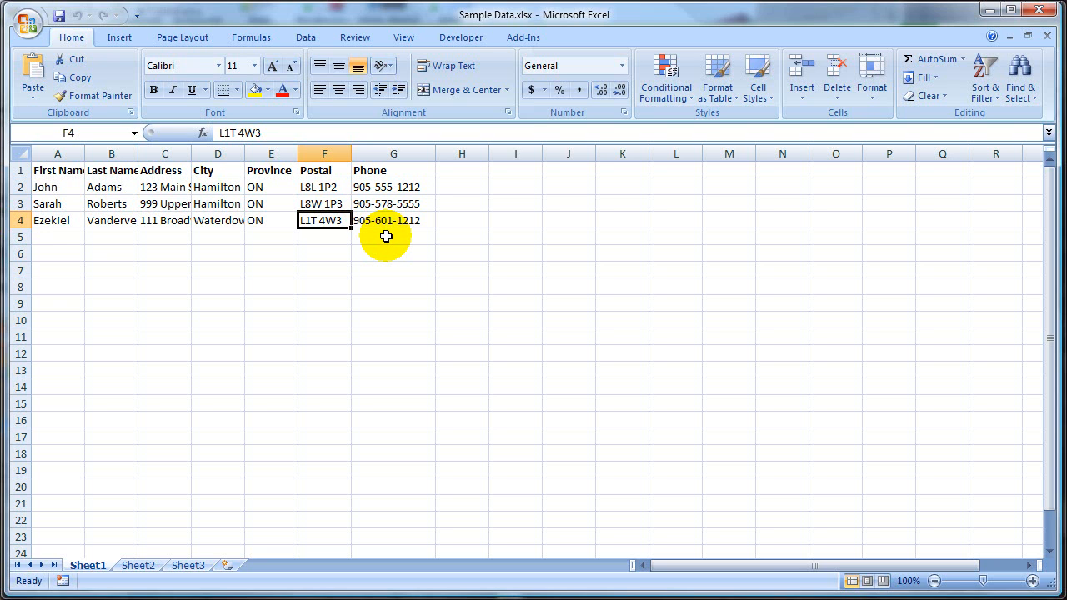
mouse_move(400, 237)
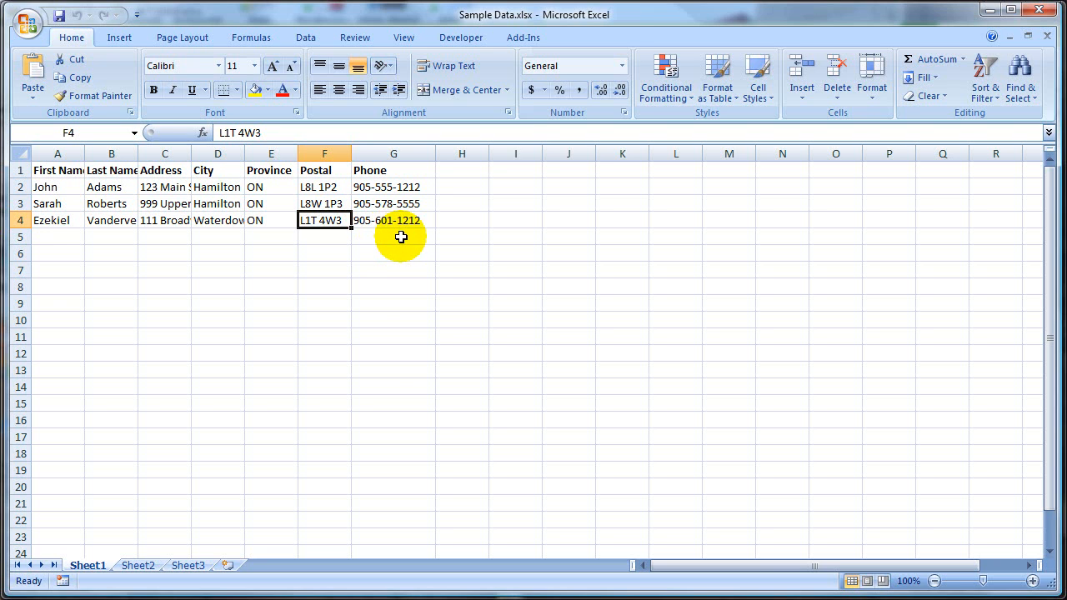
mouse_move(159, 219)
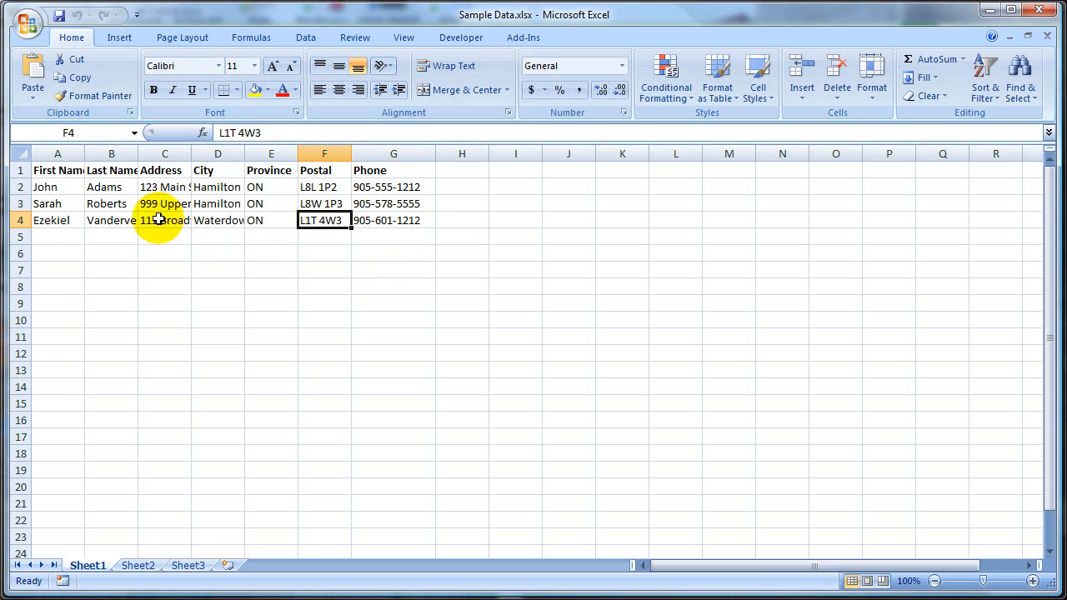
click(27, 24)
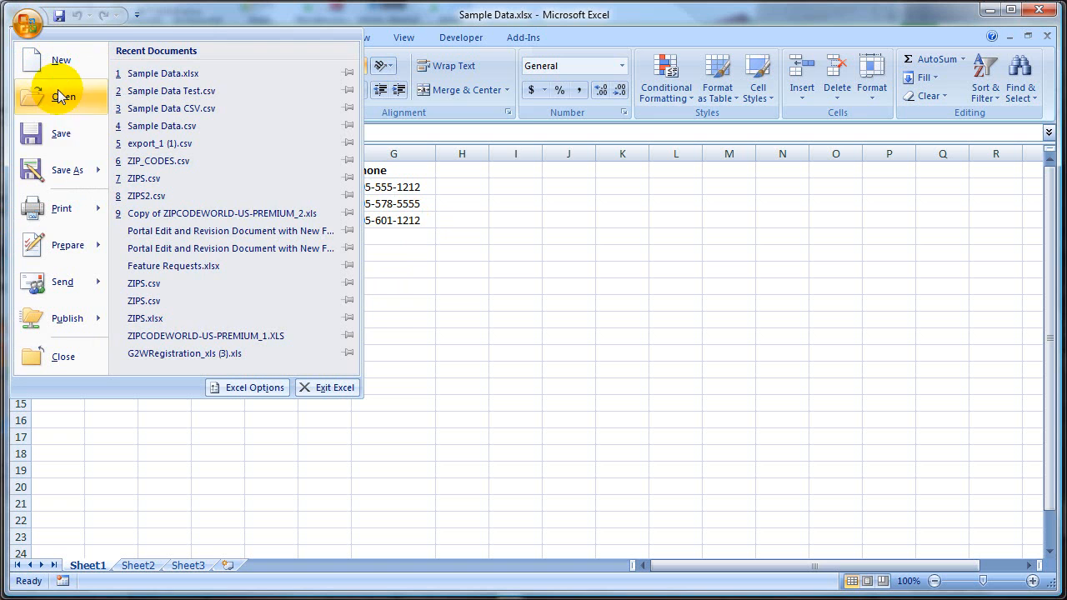
Save the active sheet as Sample Data.csv in CSV (Comma delimited) format.
click(67, 170)
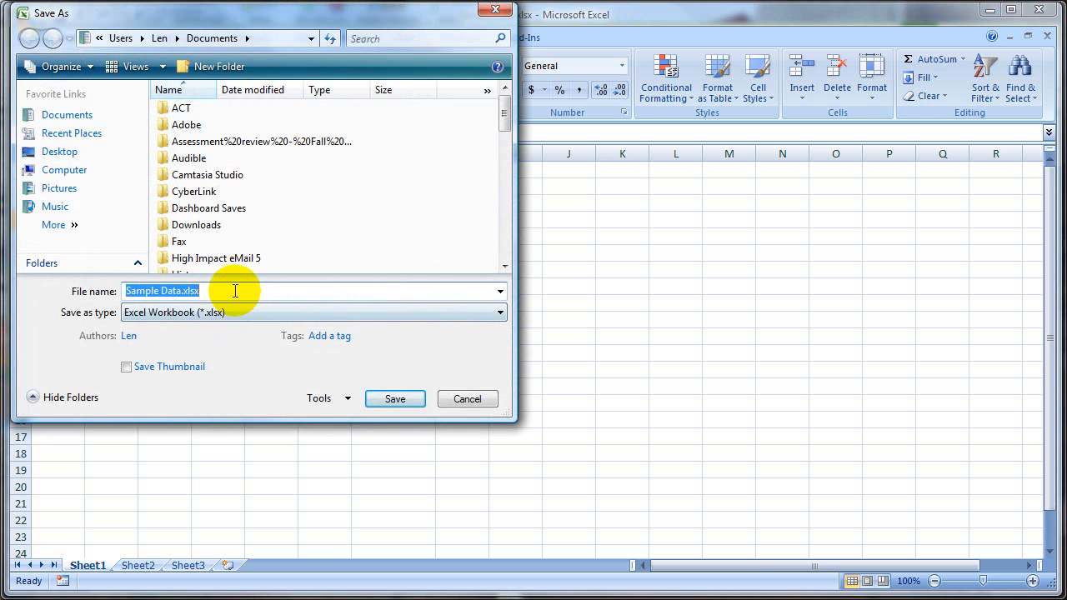
click(233, 290)
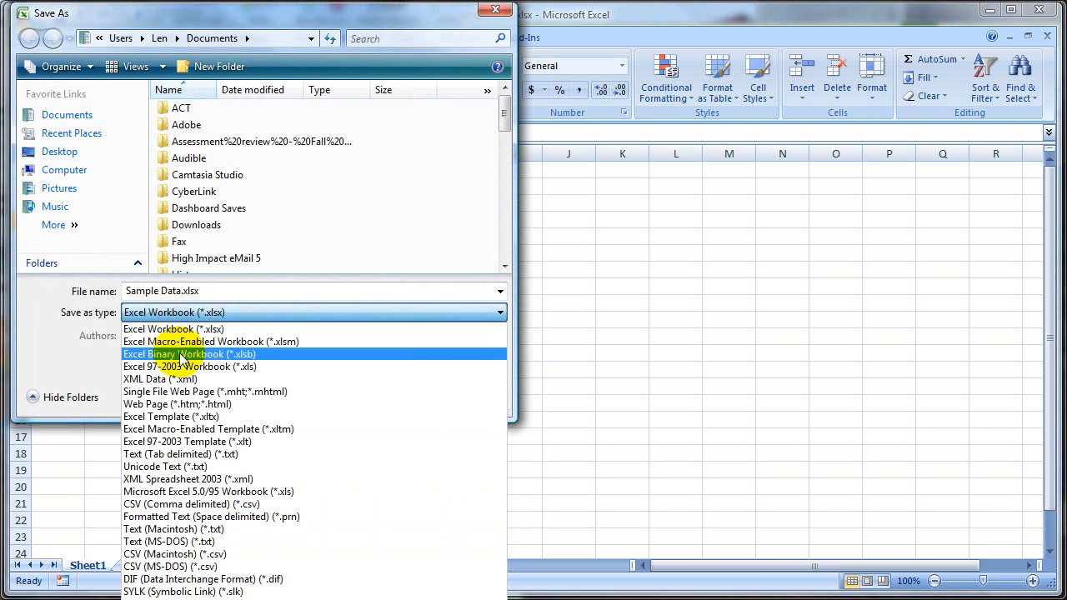
click(192, 504)
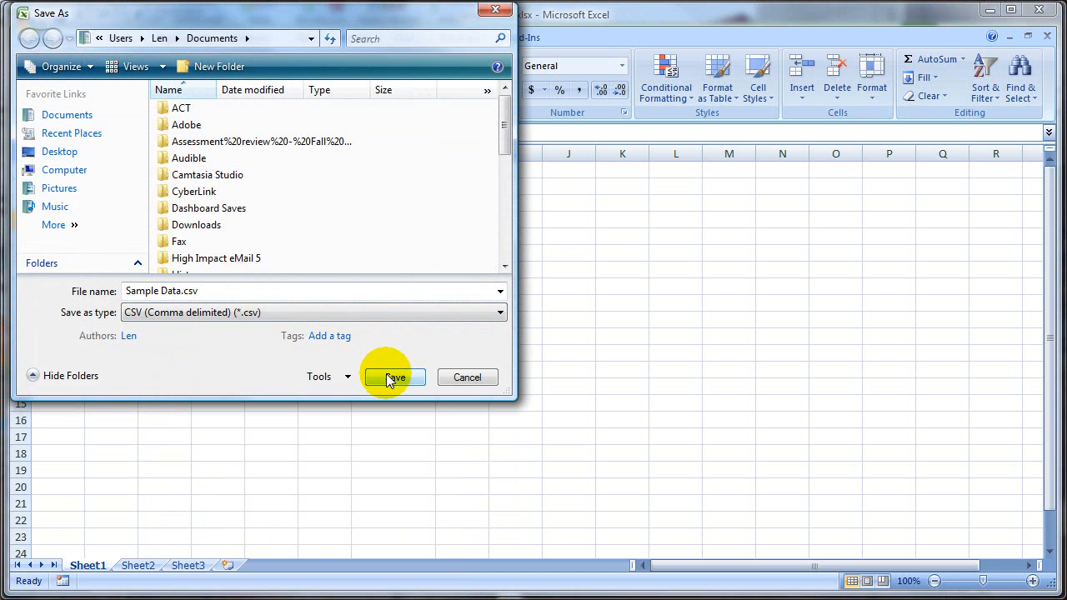
click(395, 376)
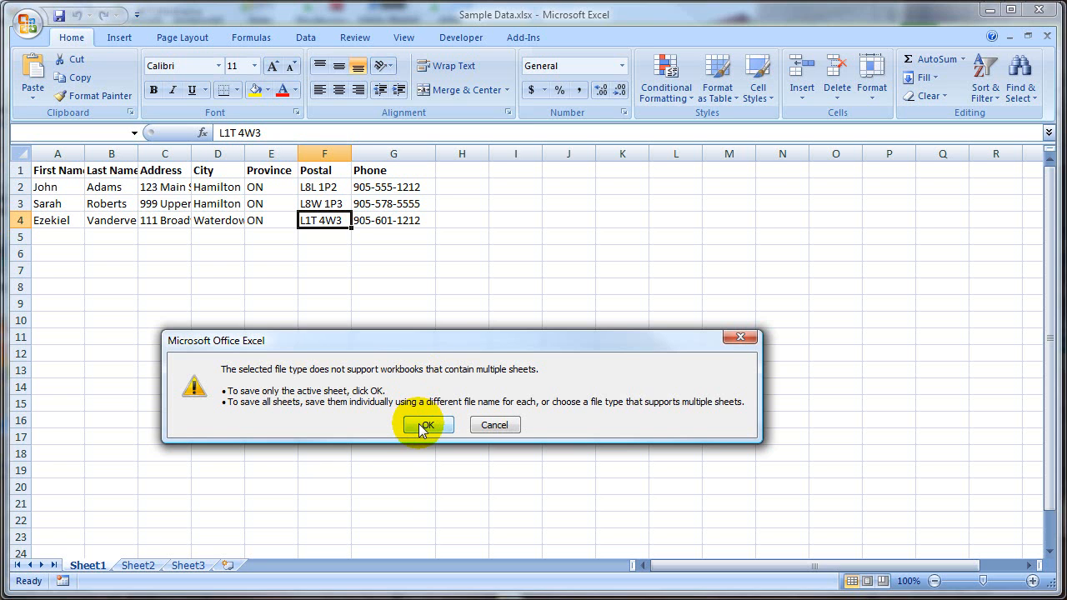
click(426, 425)
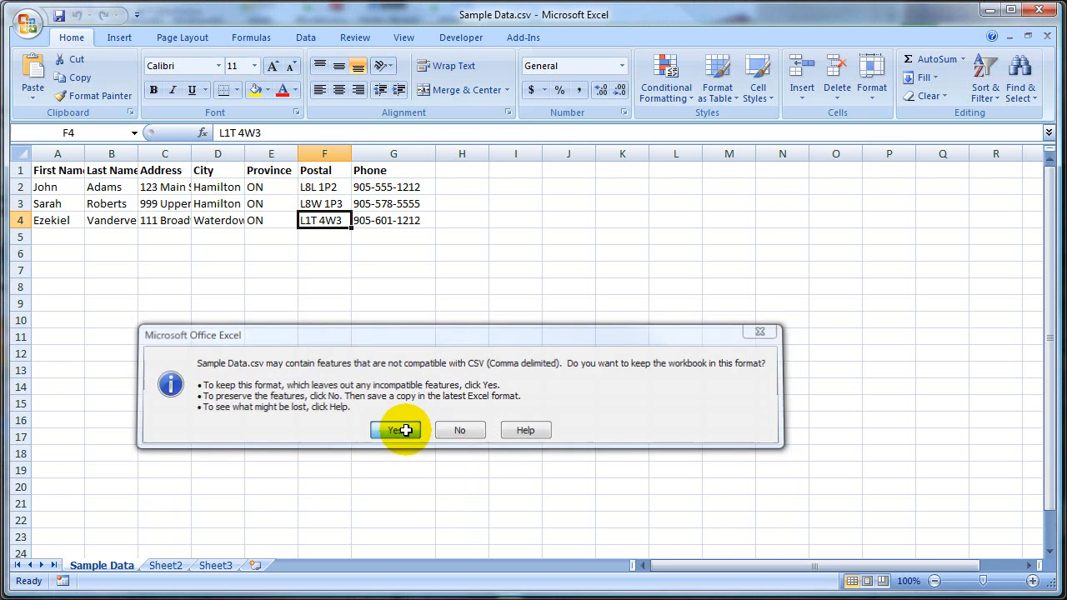
Keep CSV format, close Sample Data.csv without saving, and reopen Sample Data.xlsx from Recent Documents.
click(398, 429)
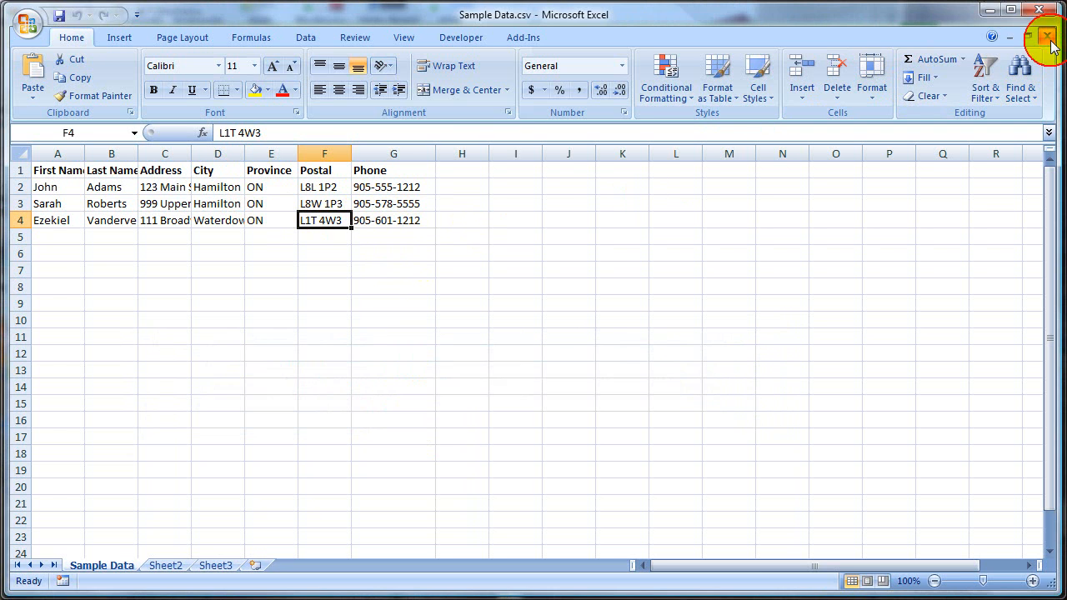
click(1047, 36)
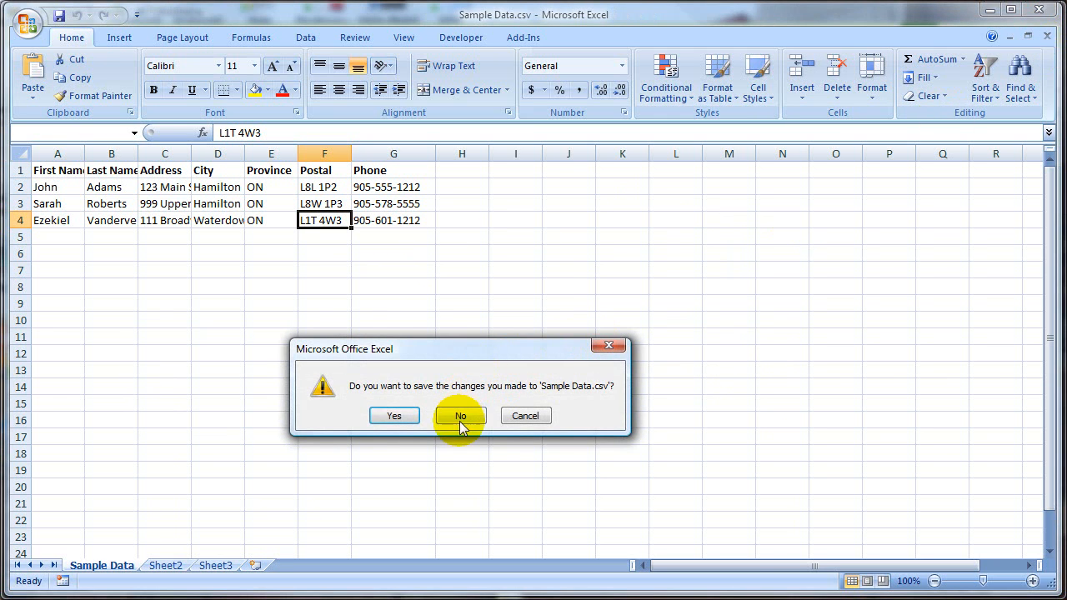
mouse_move(471, 421)
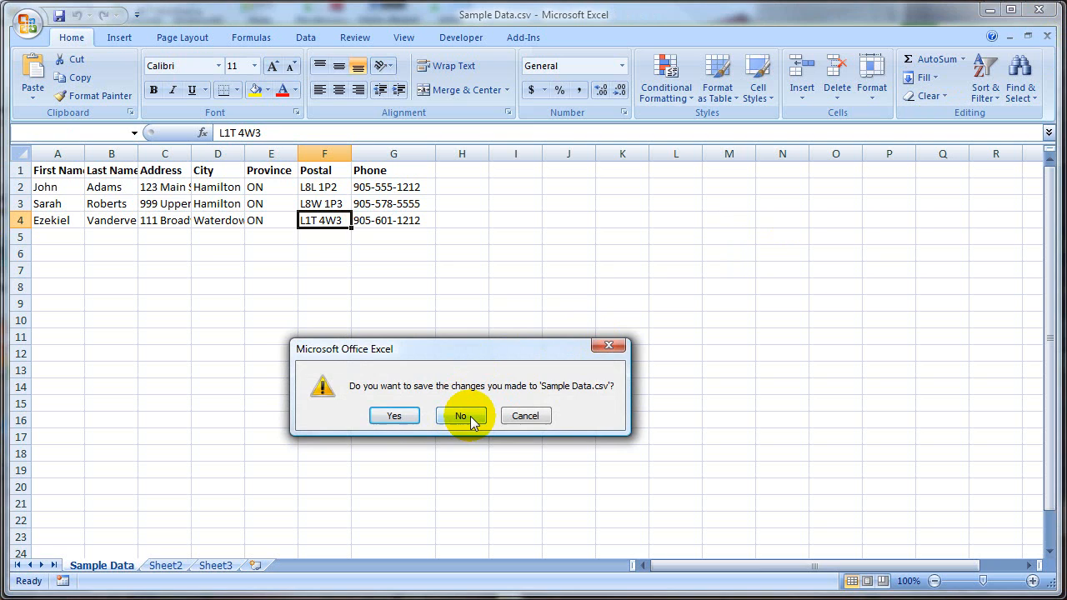
click(461, 415)
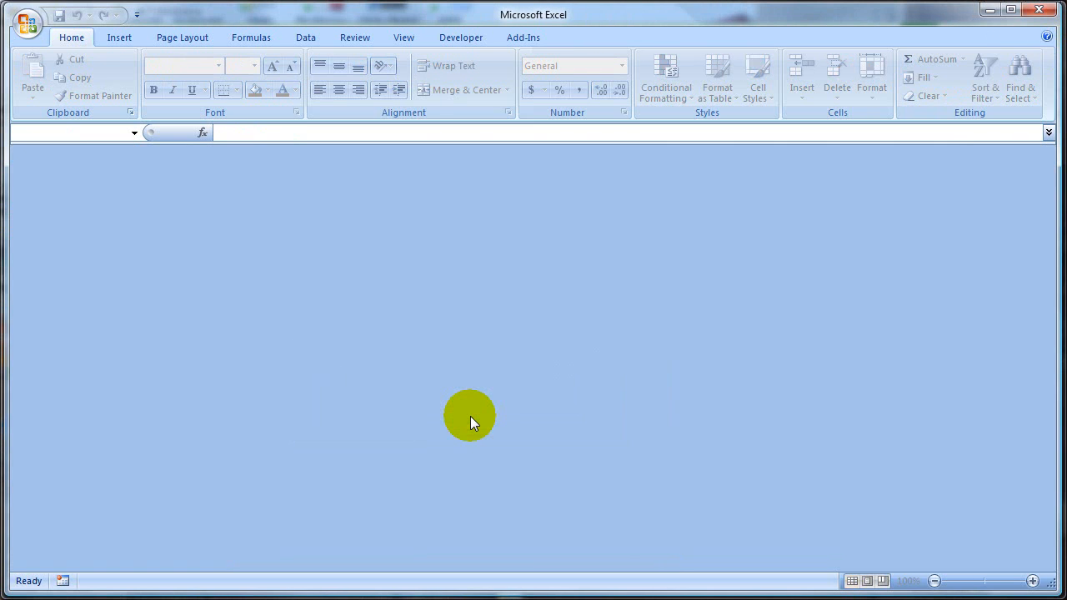
mouse_move(447, 397)
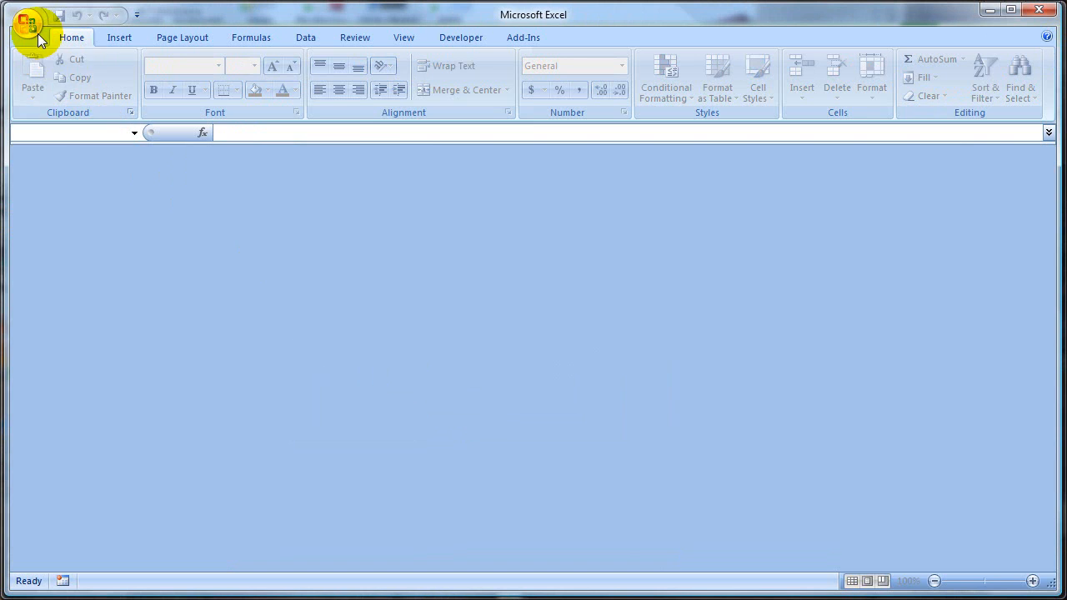
click(27, 23)
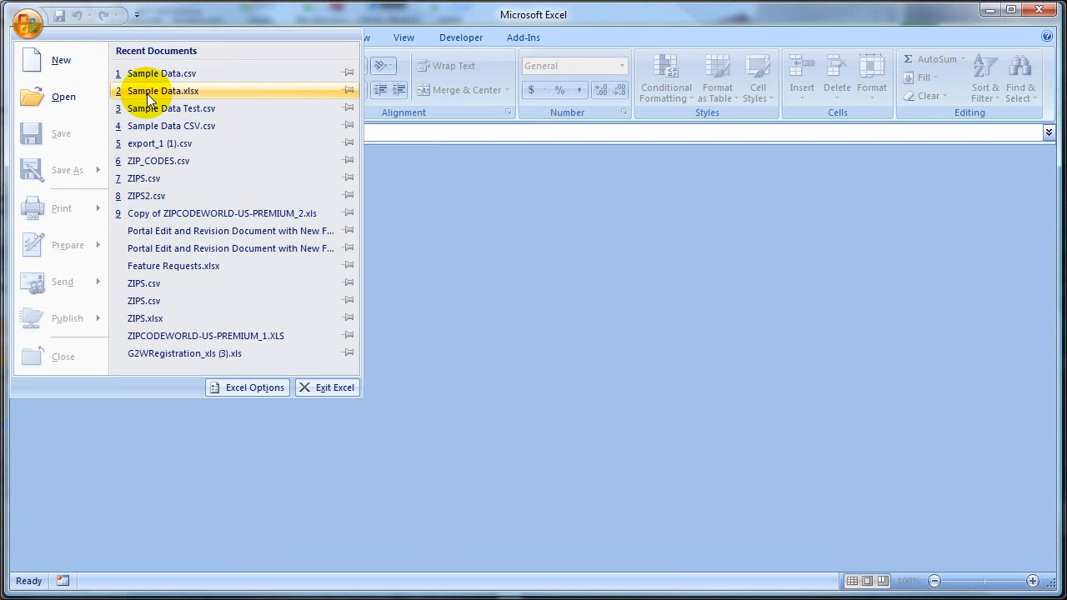
click(165, 91)
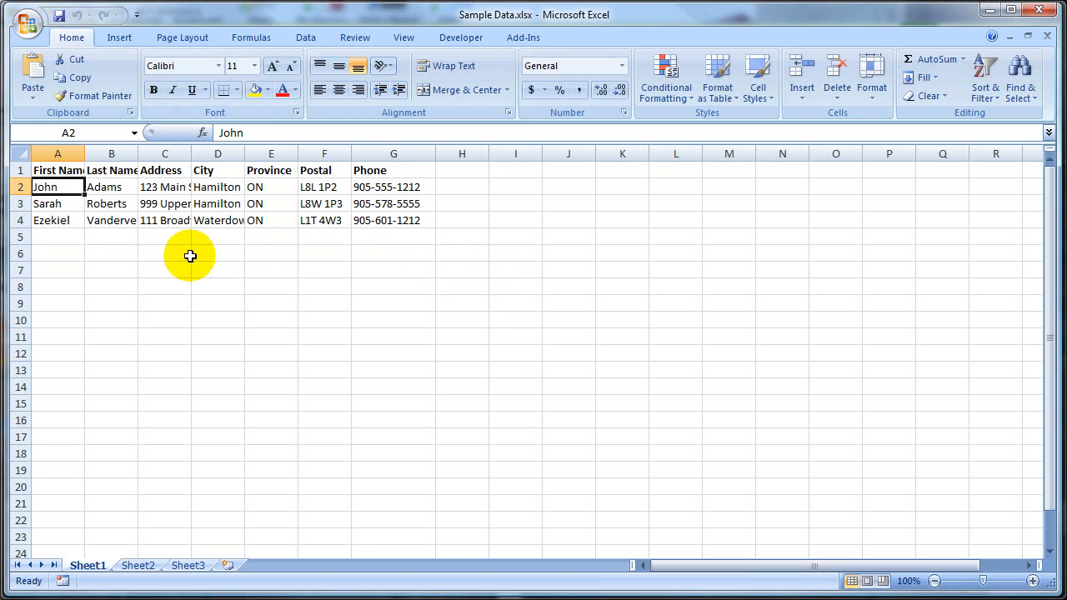
mouse_move(476, 332)
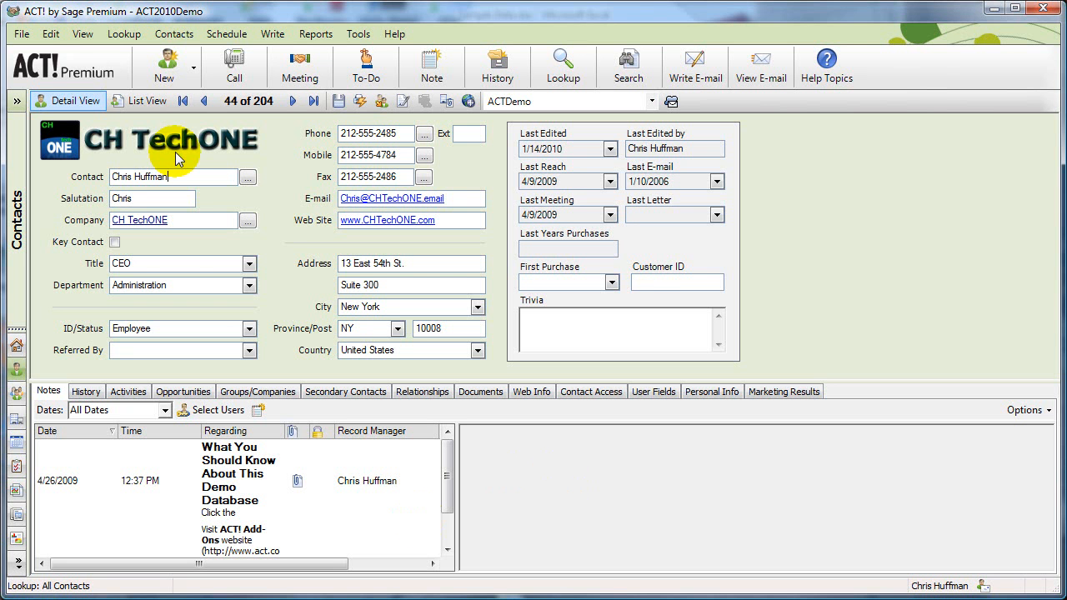
mouse_move(271, 157)
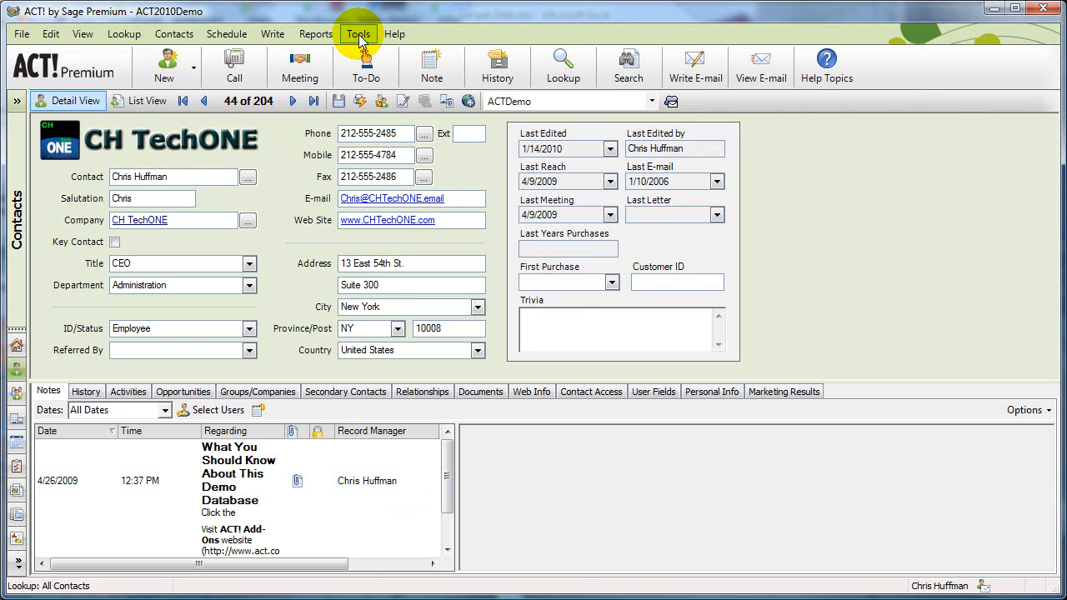
Return to ACT! and open the Tools menu over the CH TechONE record.
click(357, 33)
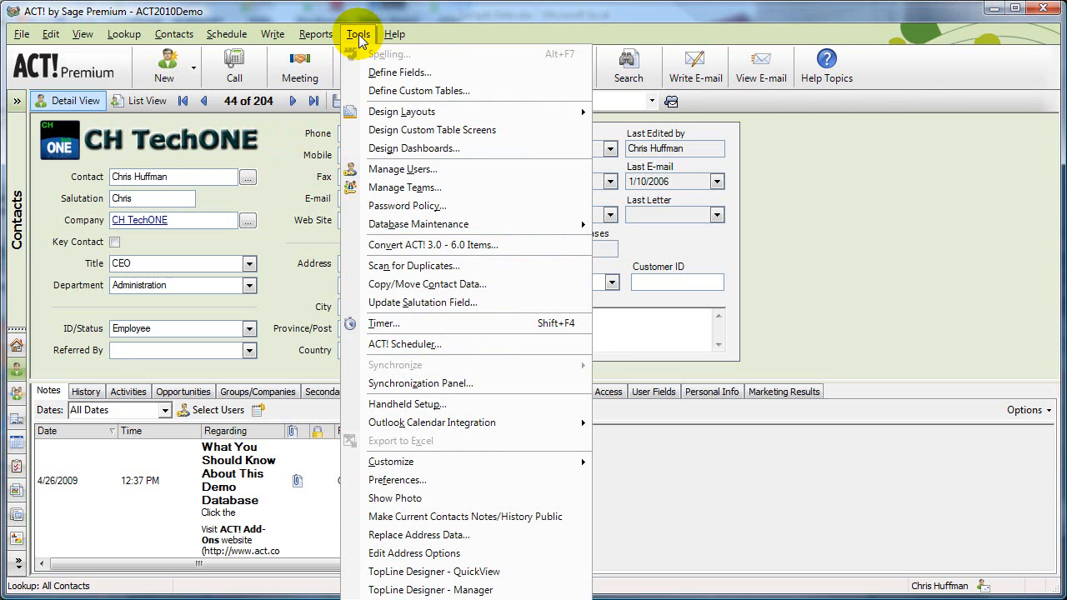
mouse_move(397, 479)
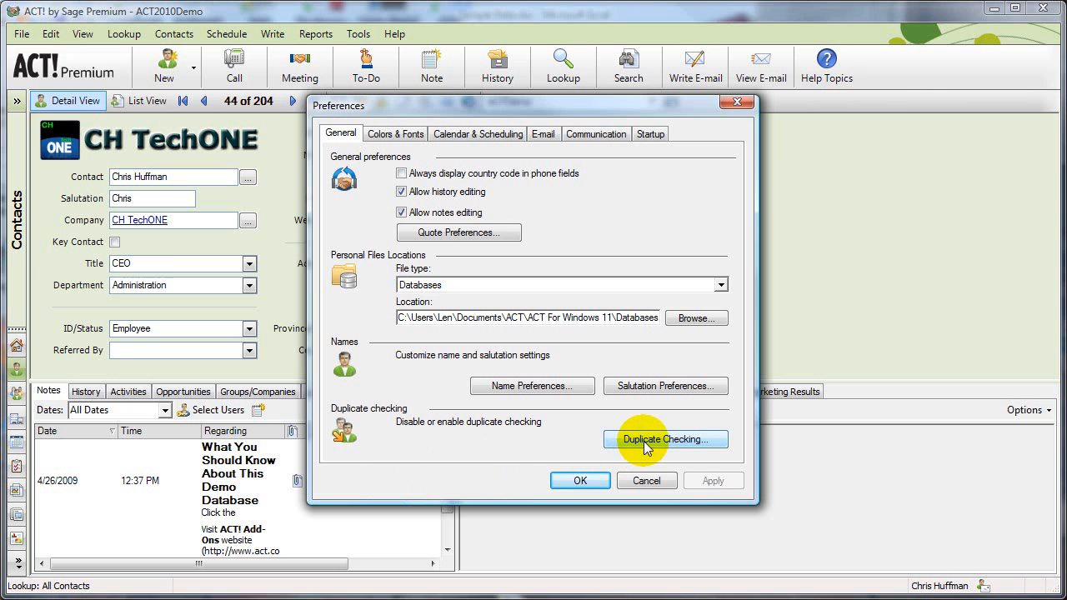
Enable contact duplicate checking on Contact then Phone, and confirm both dialogs.
click(664, 439)
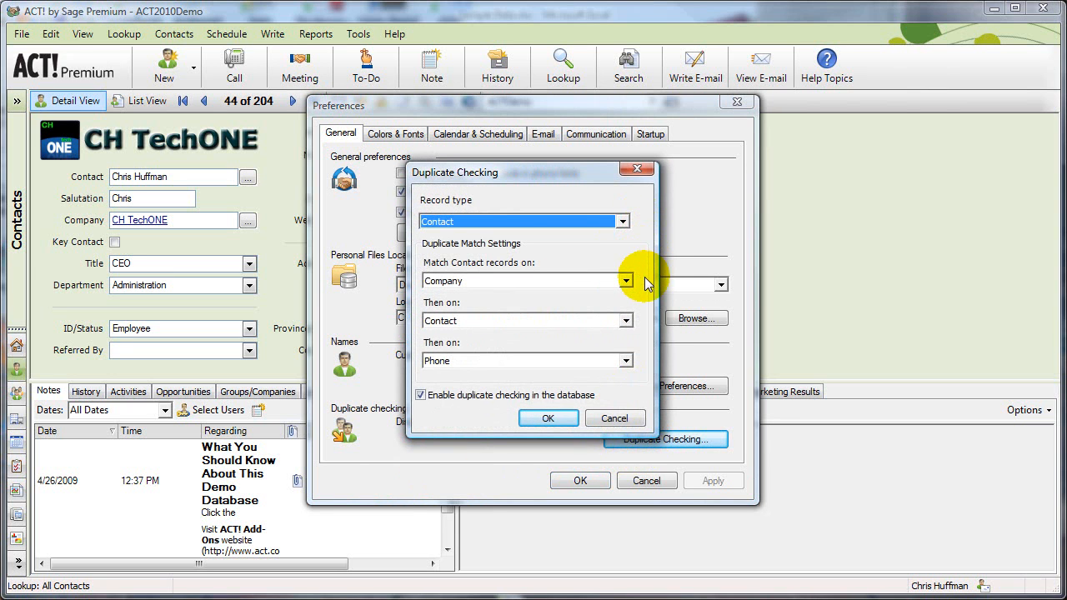
mouse_move(520, 283)
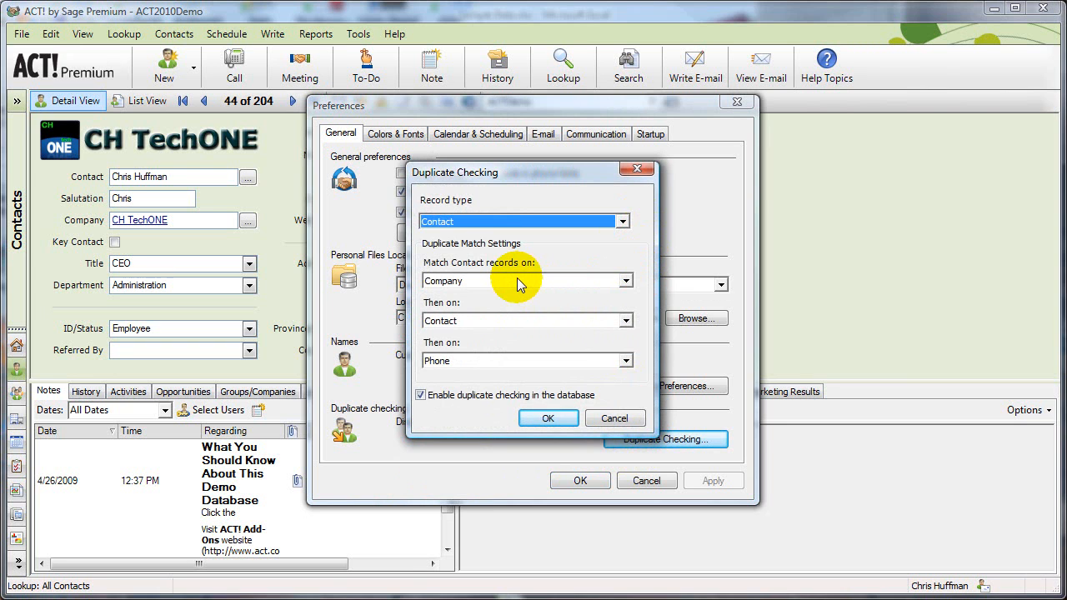
mouse_move(450, 281)
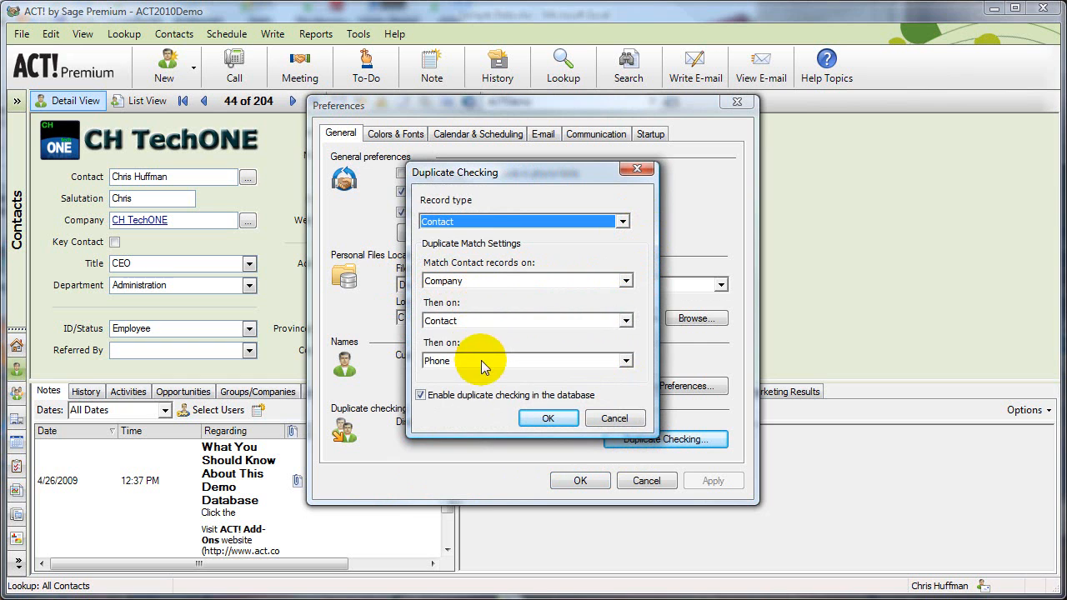
mouse_move(567, 288)
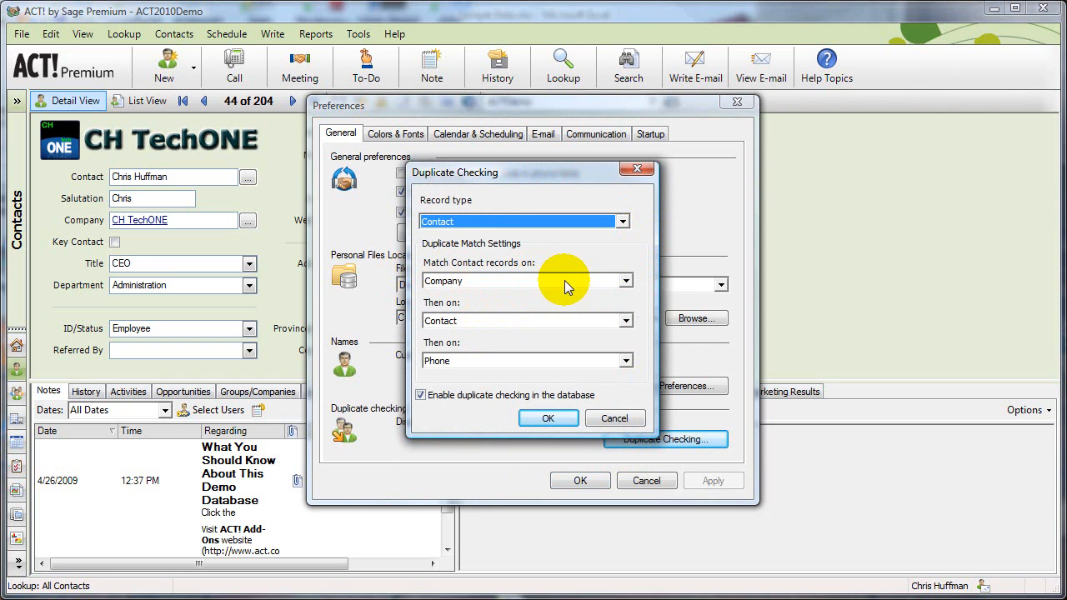
mouse_move(571, 283)
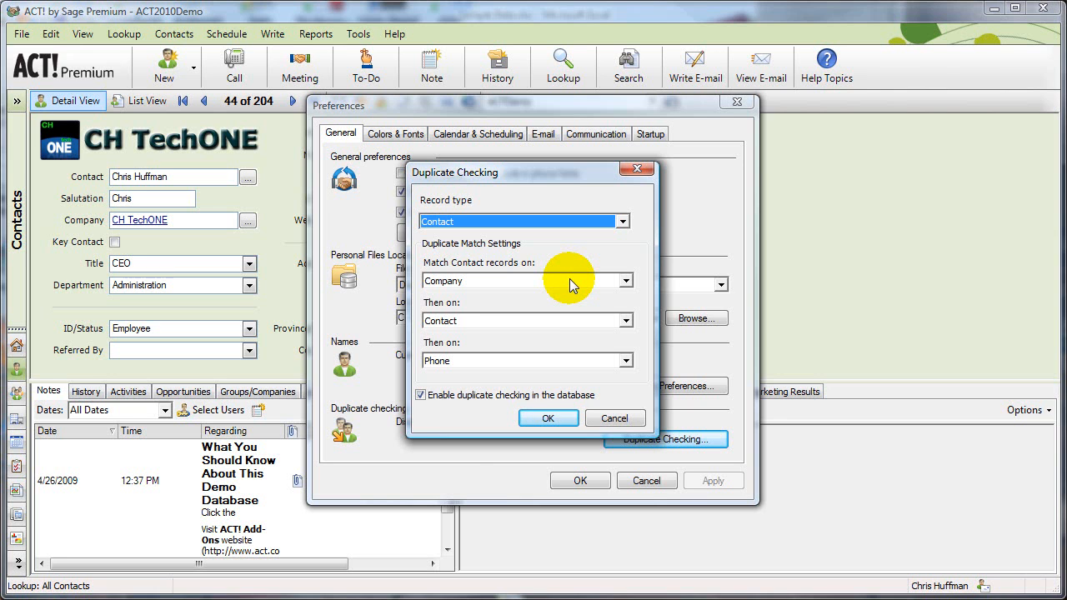
click(624, 280)
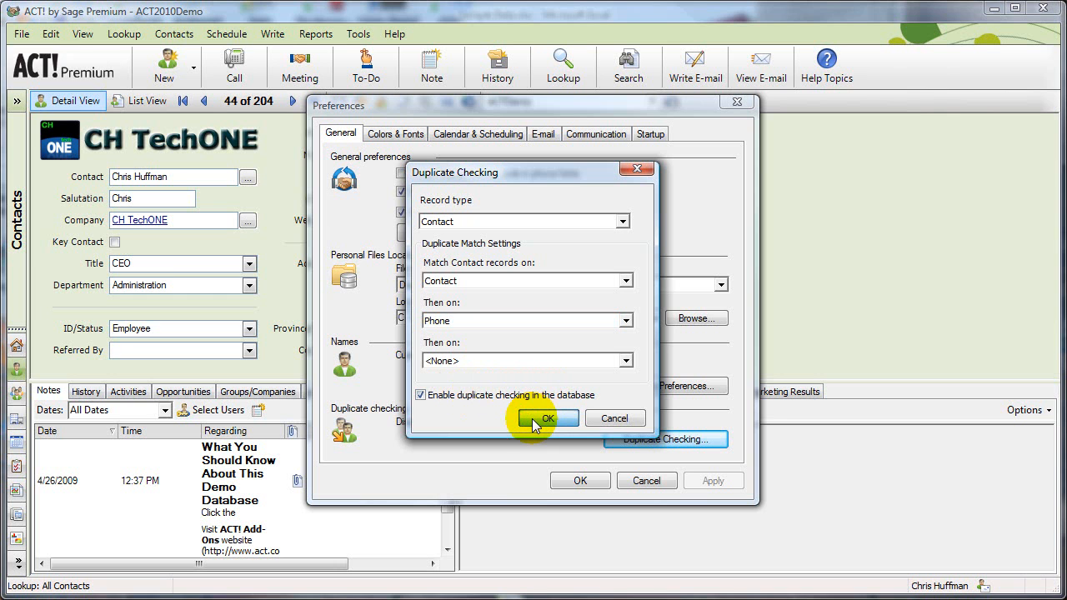
click(546, 417)
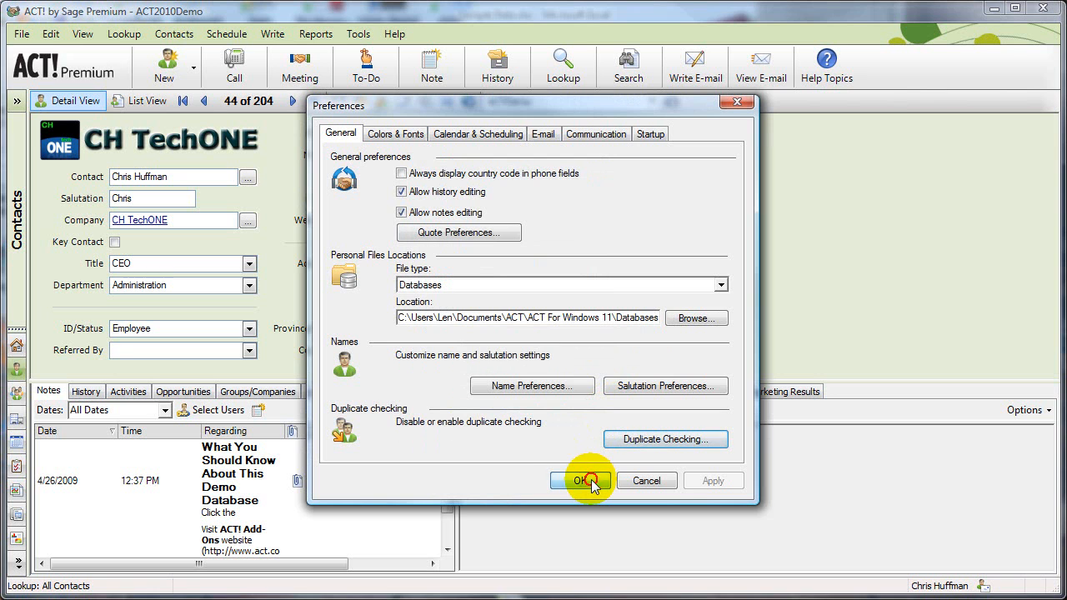
click(581, 480)
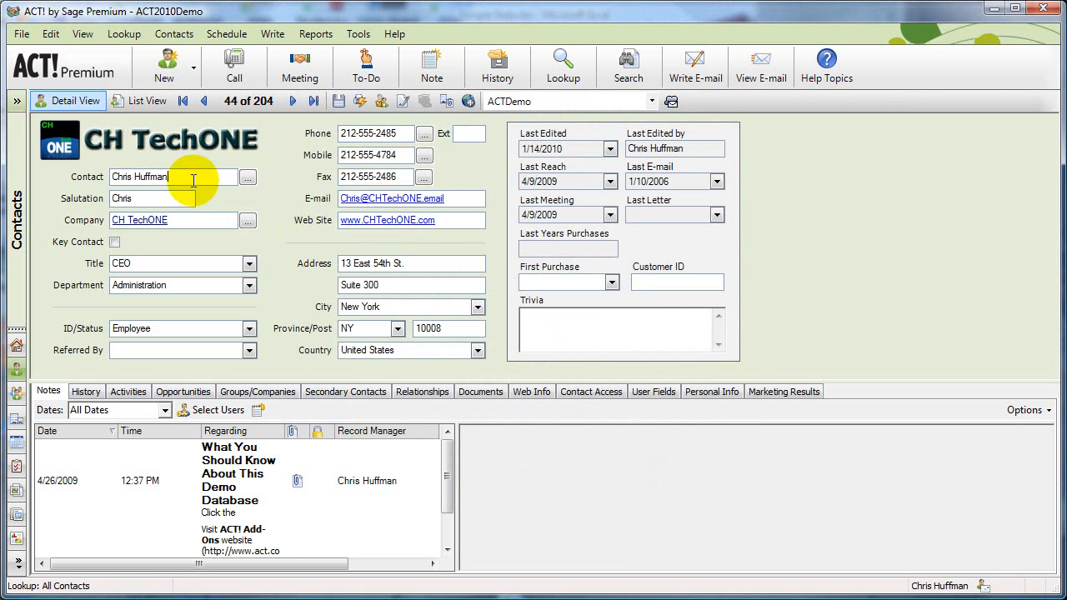
Start the Import Wizard from the File menu and pass its welcome page.
click(21, 33)
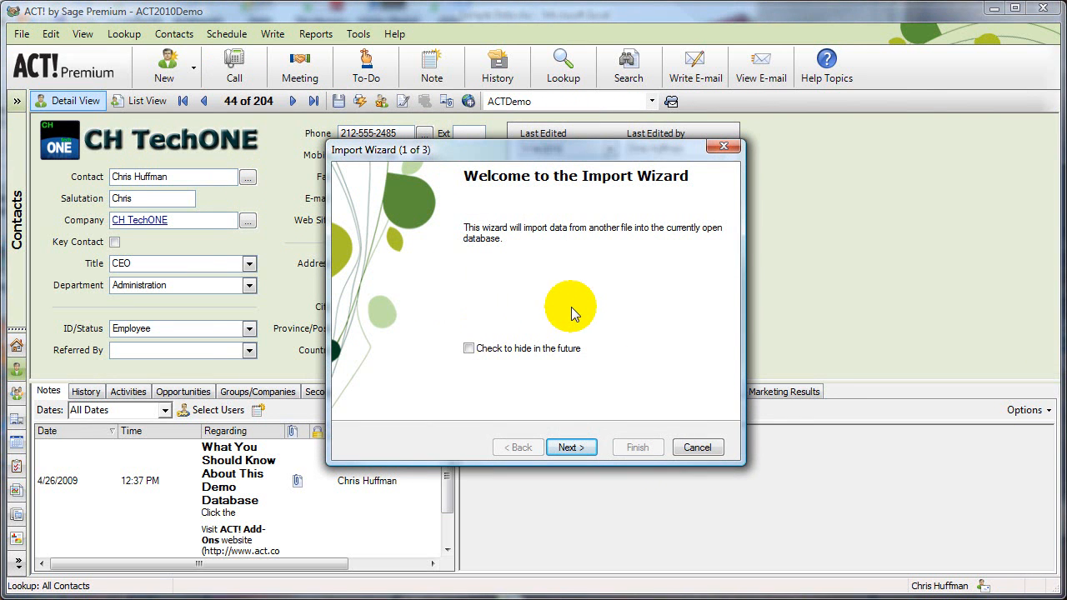
click(571, 448)
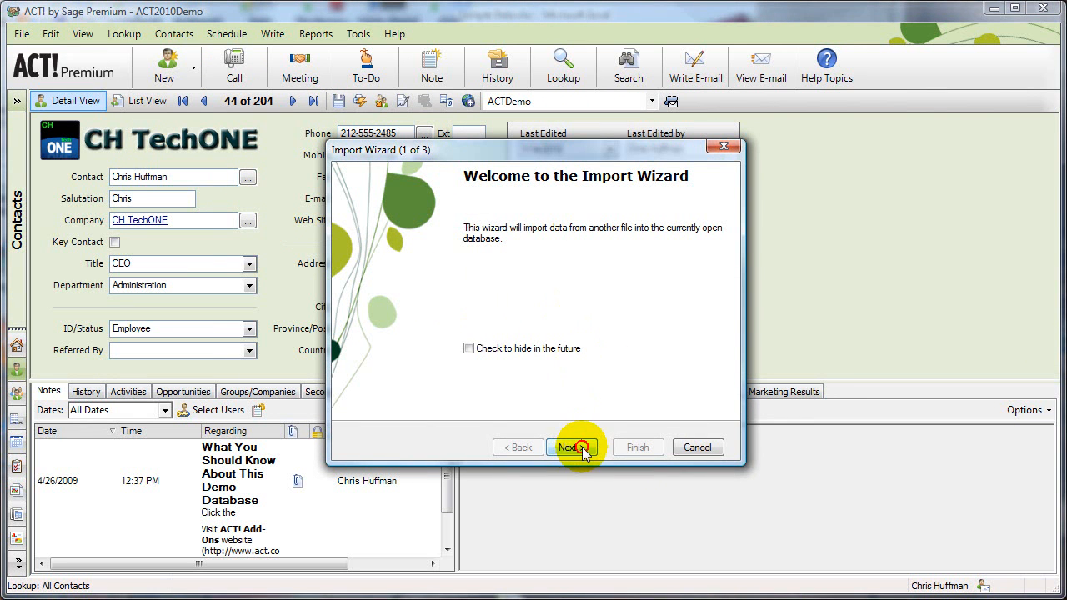
click(570, 447)
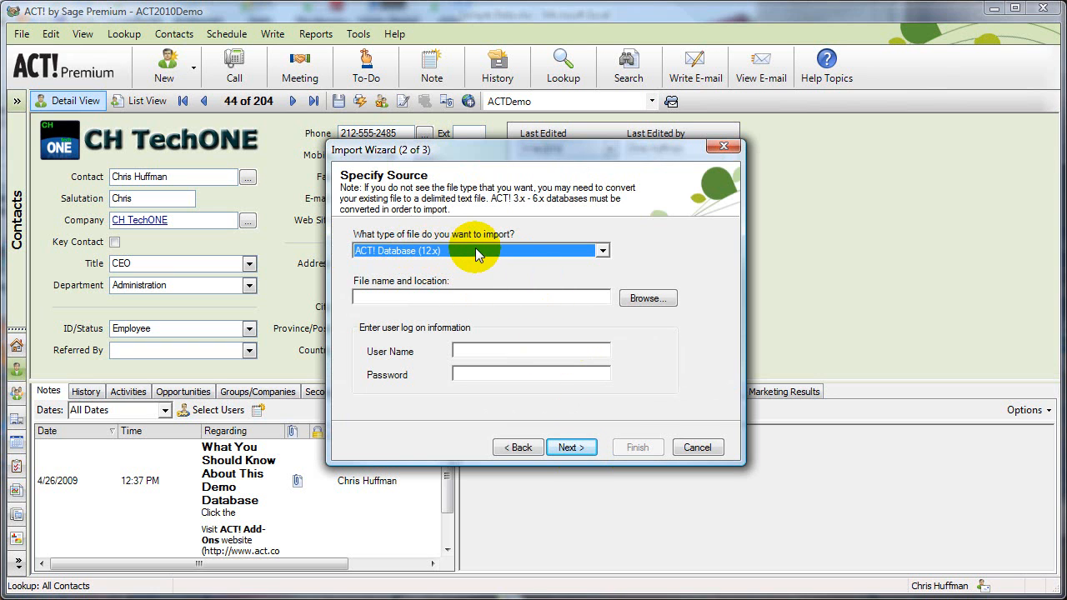
Set the source type to Text Delimited and select Sample Data.csv from Documents.
click(601, 251)
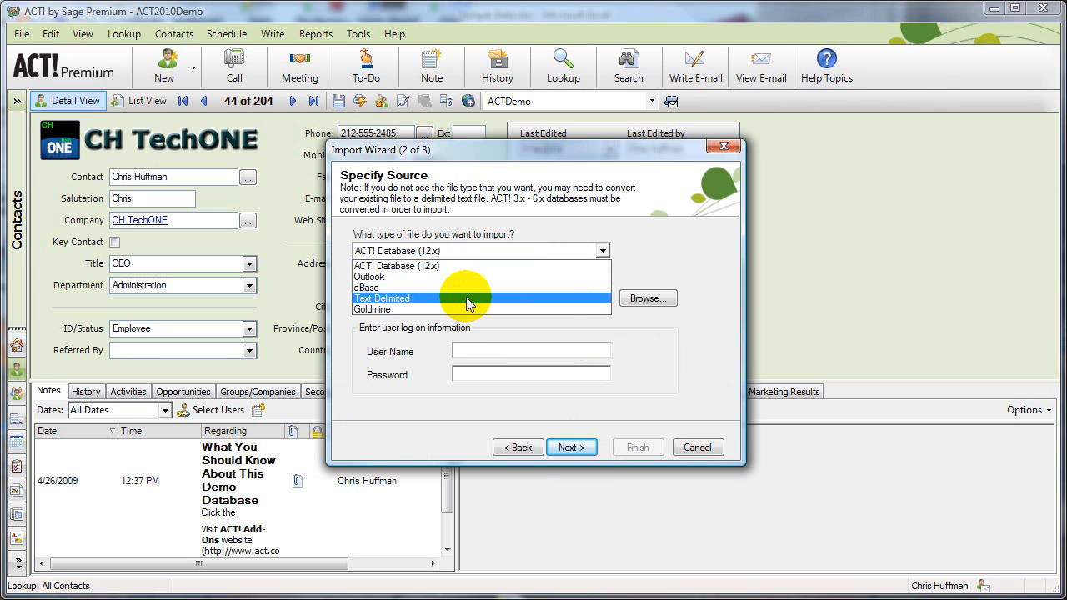
click(381, 299)
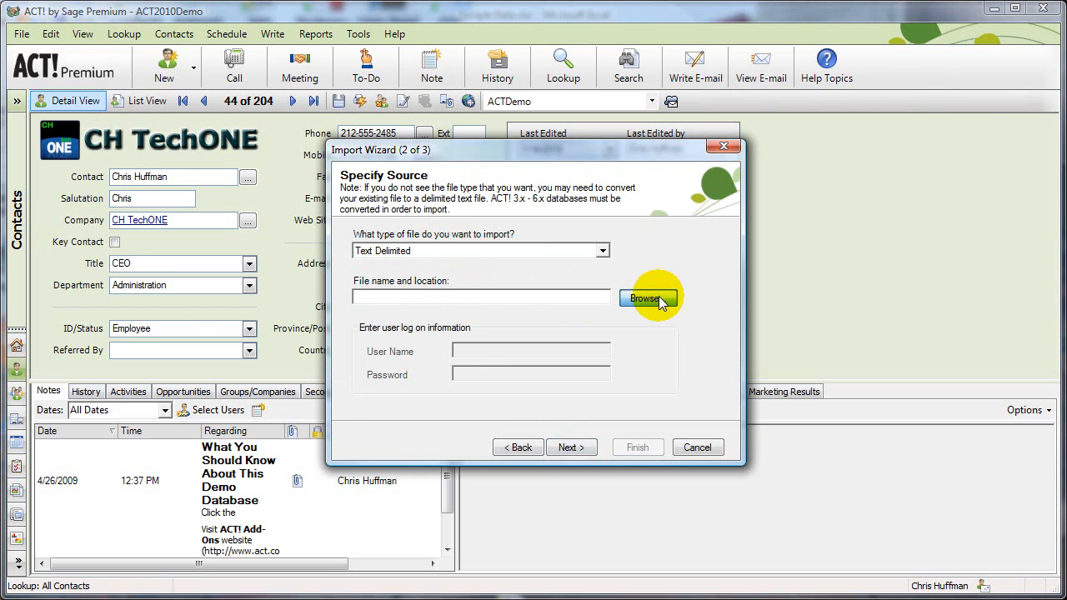
click(646, 299)
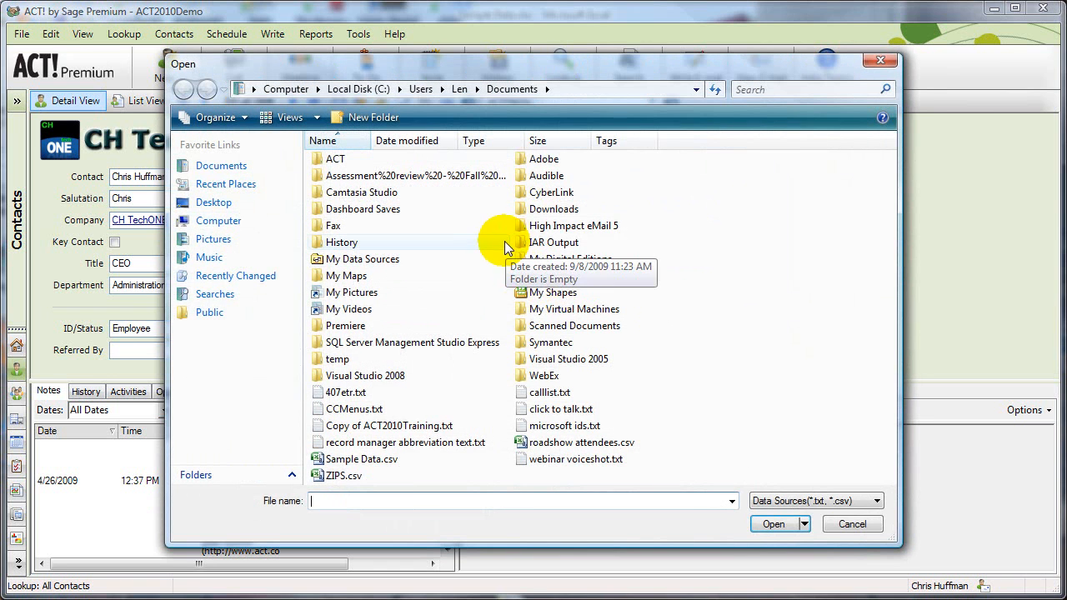
click(549, 391)
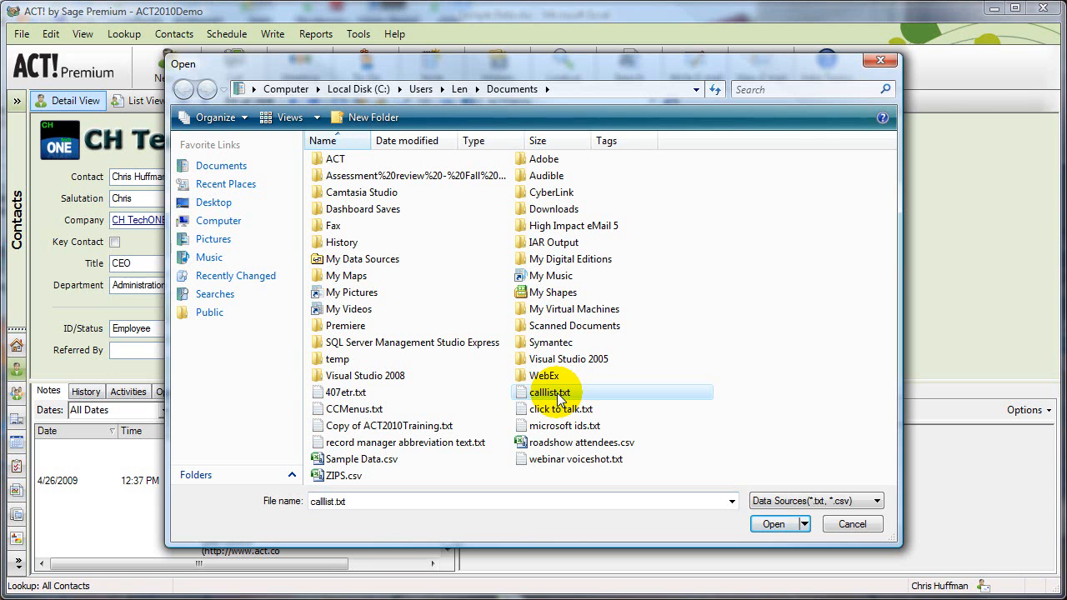
click(362, 458)
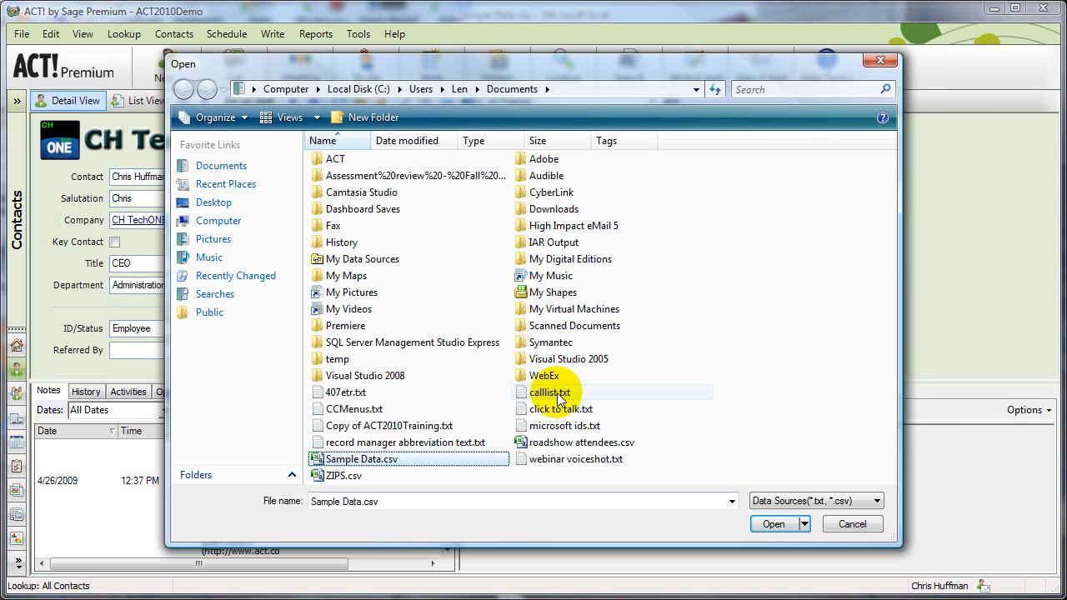
click(773, 523)
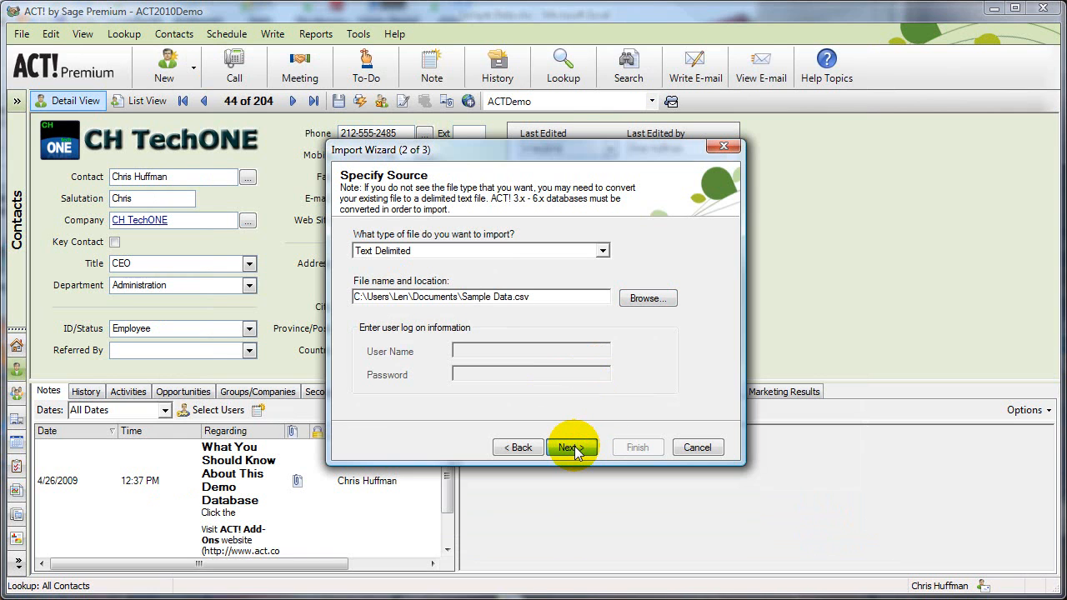
Import as Contact records with comma separator, no header row and no predefined map.
click(571, 447)
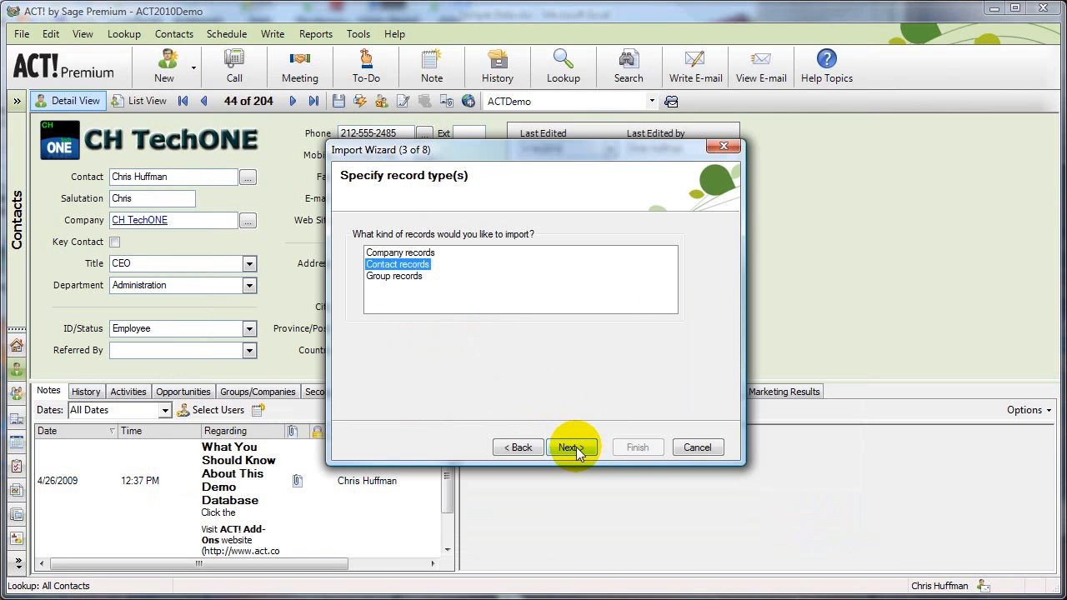
click(570, 447)
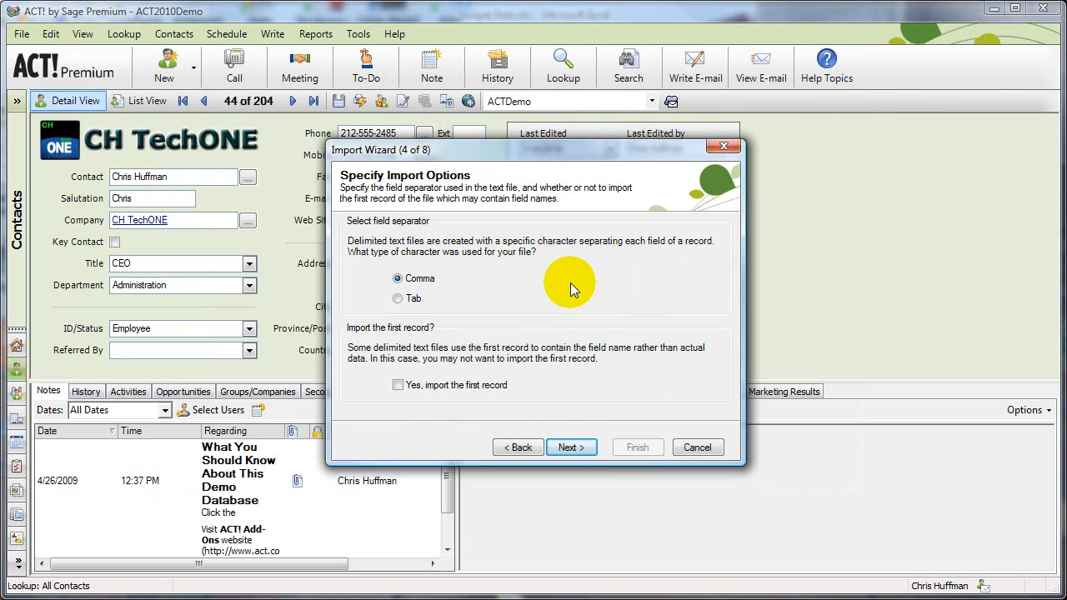
mouse_move(542, 278)
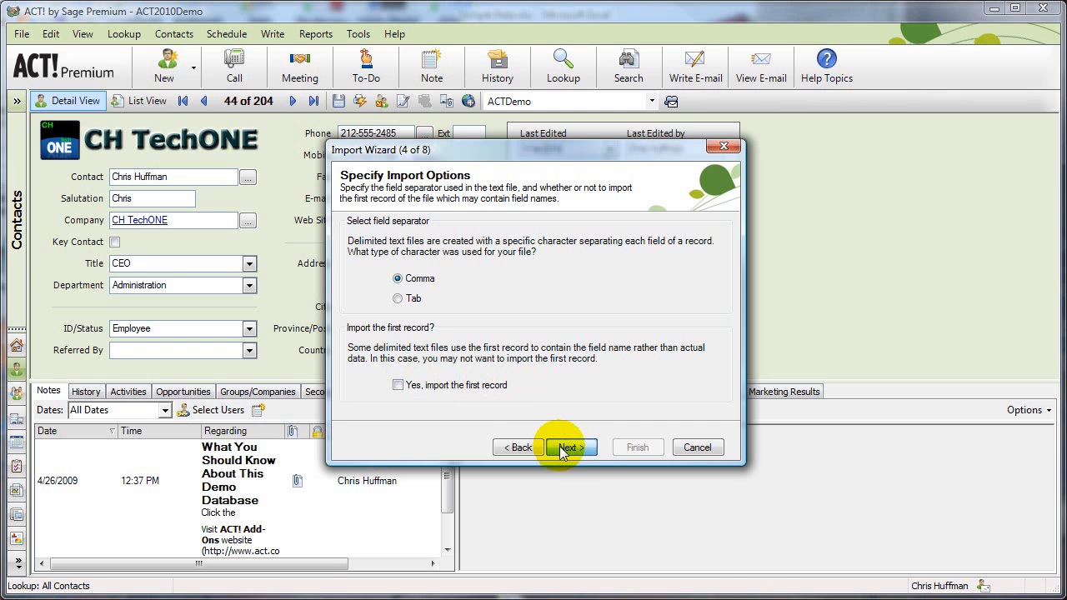
click(571, 447)
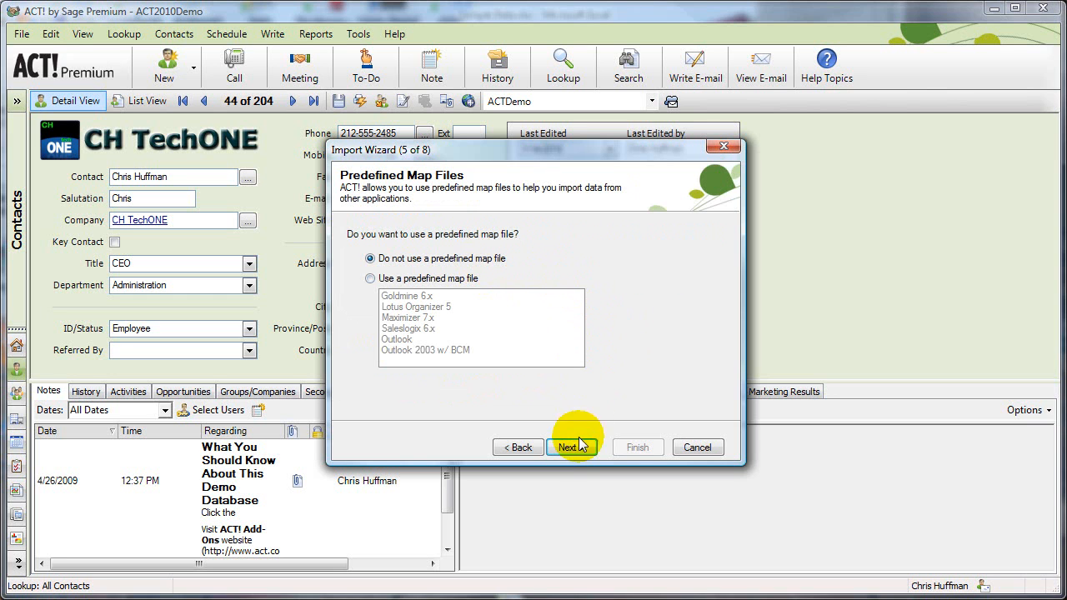
click(572, 447)
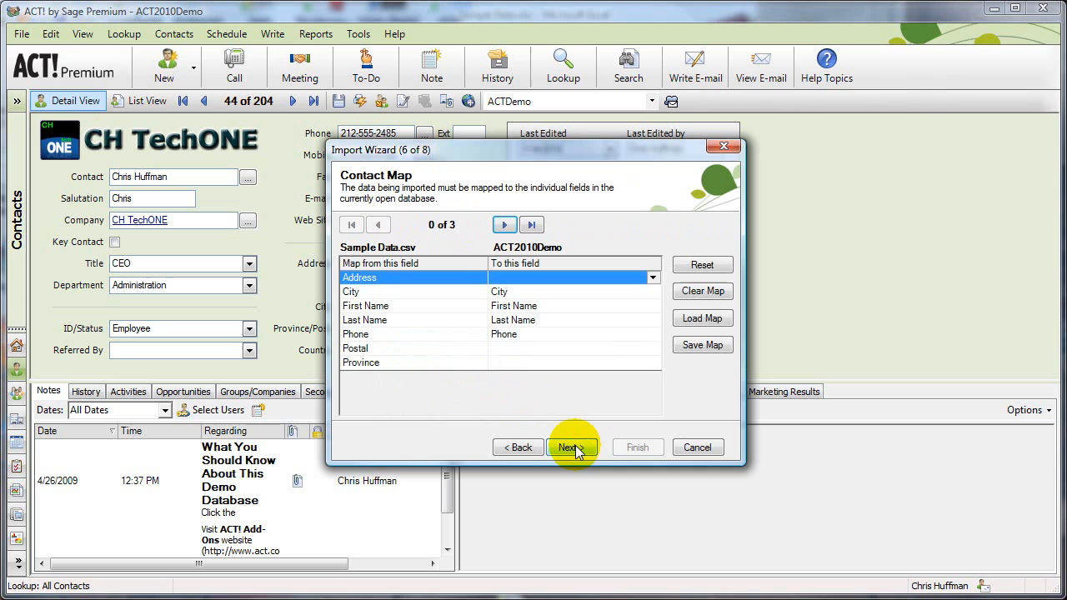
mouse_move(450, 304)
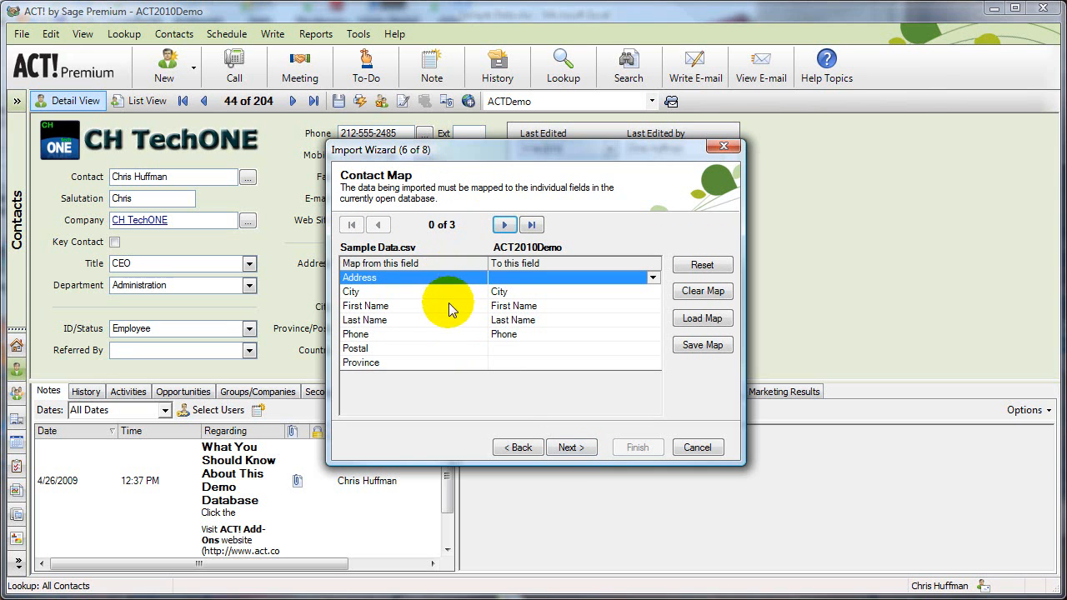
mouse_move(456, 334)
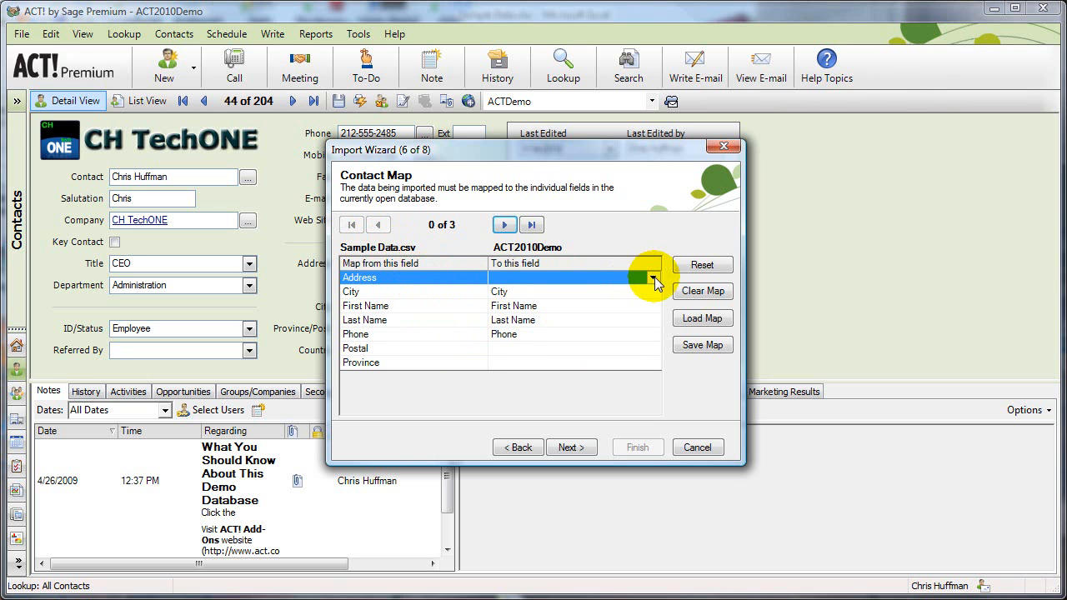
Map Address to Address 1, Postal to ZIP Code and Province to State.
click(653, 278)
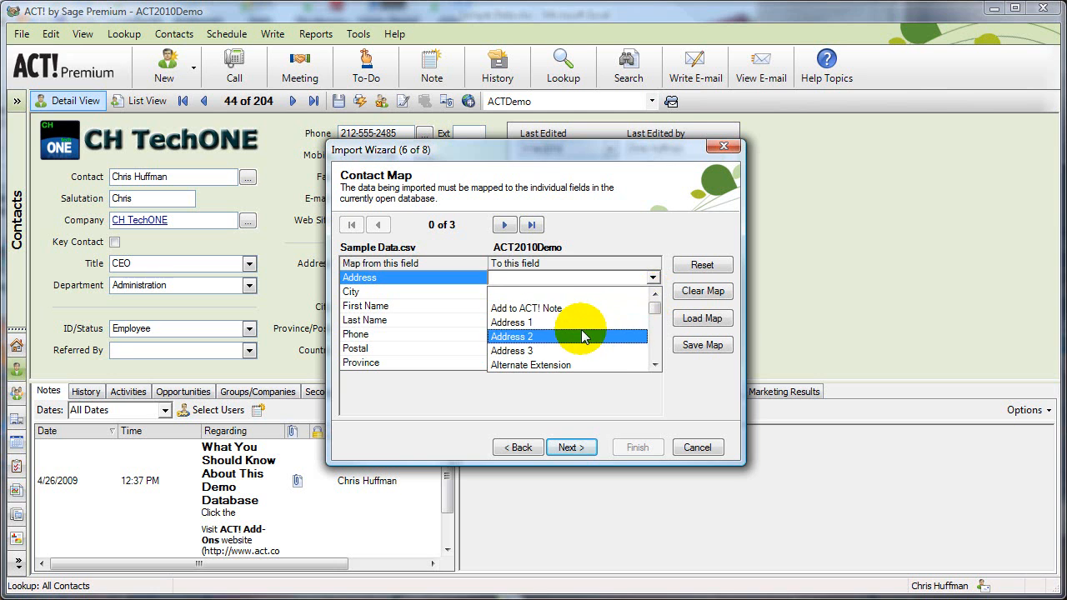
click(512, 323)
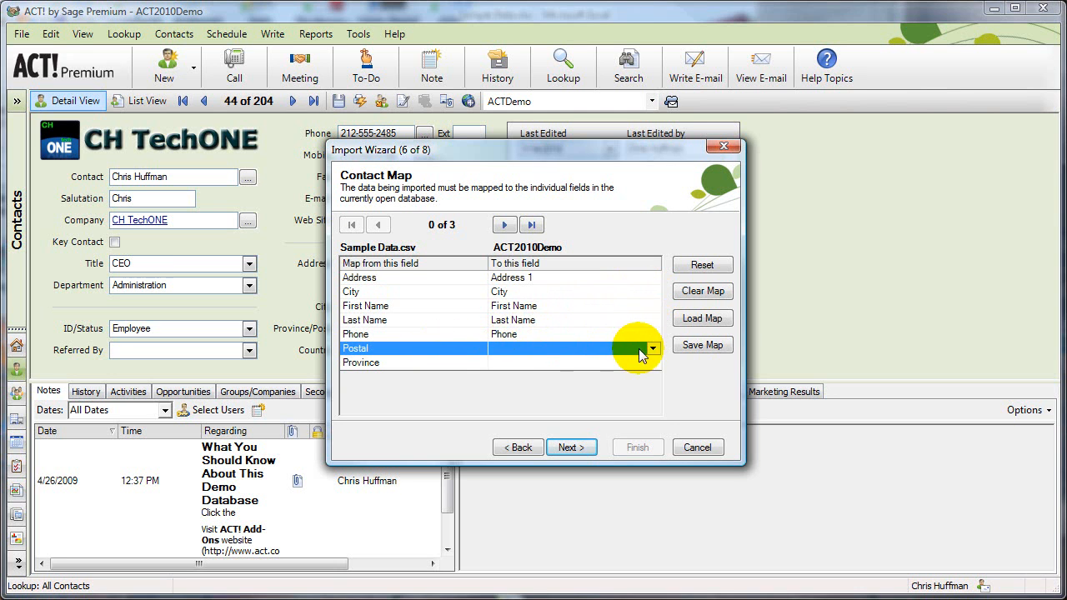
click(653, 348)
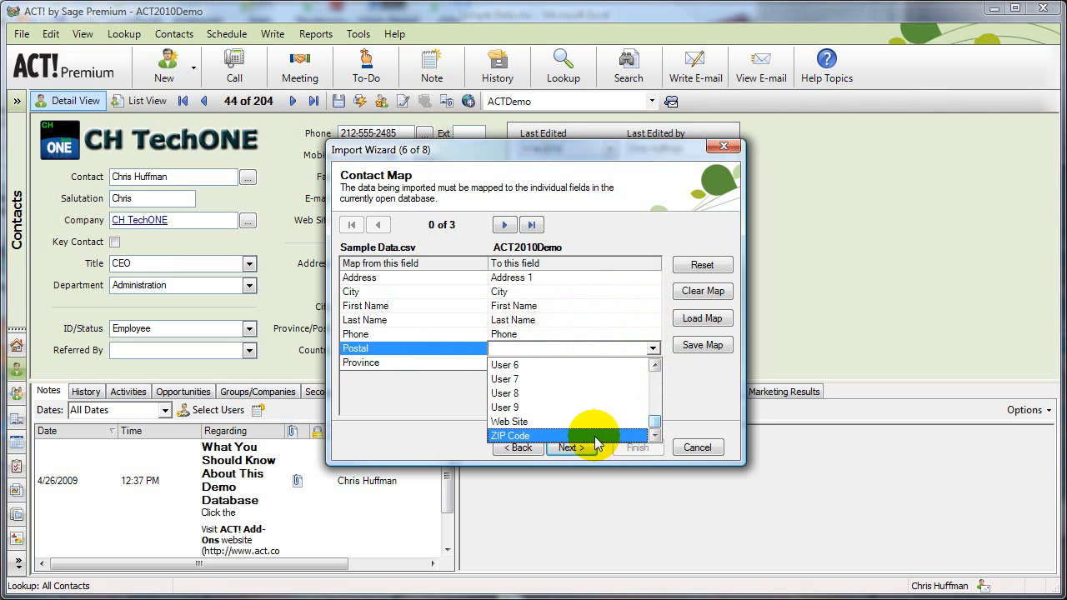
click(511, 435)
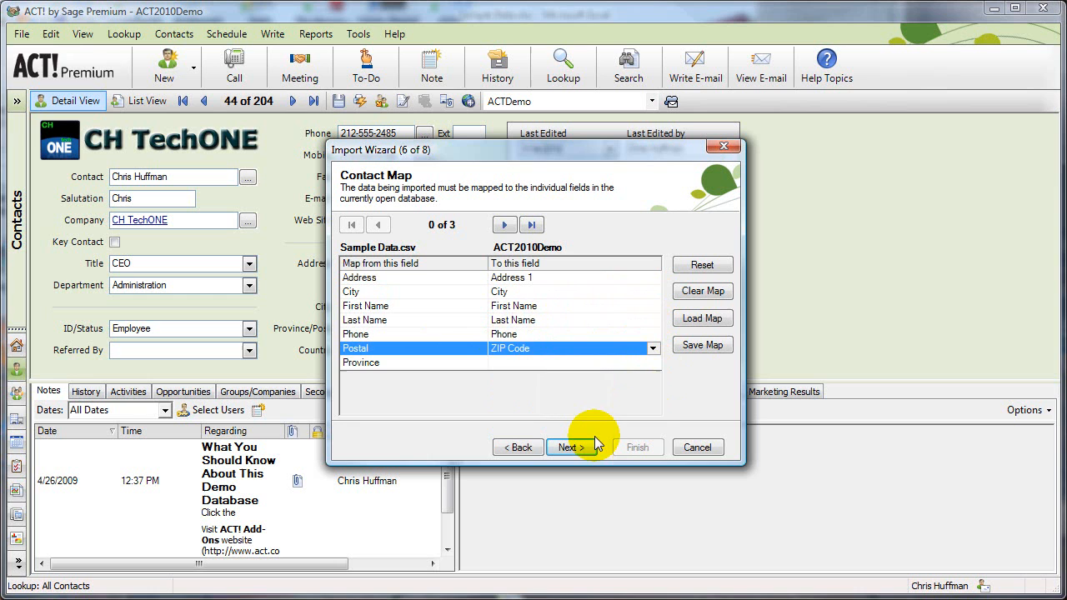
click(654, 362)
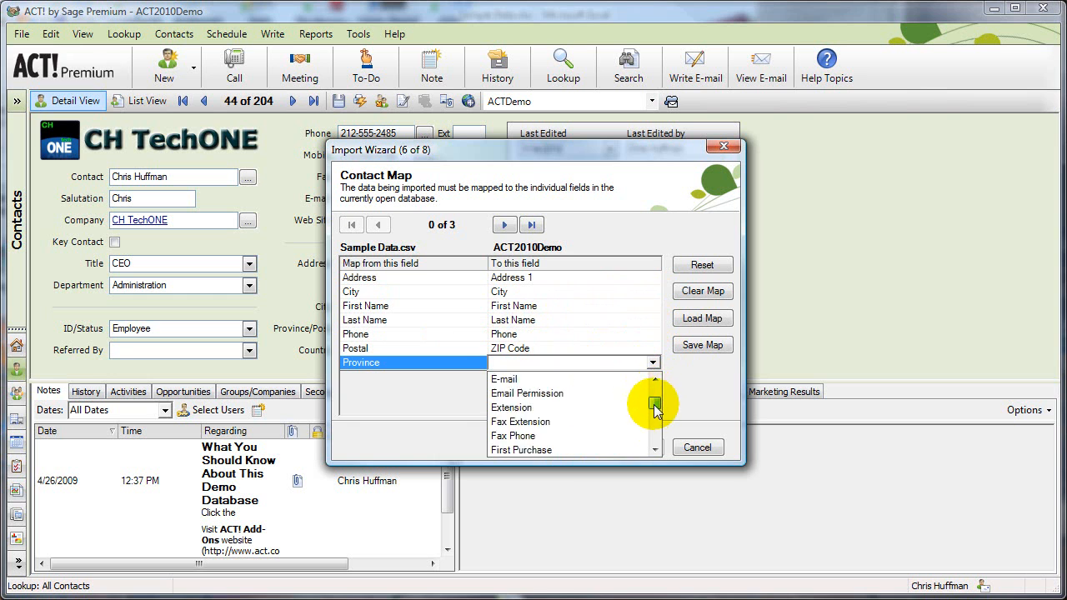
scroll(down, 3)
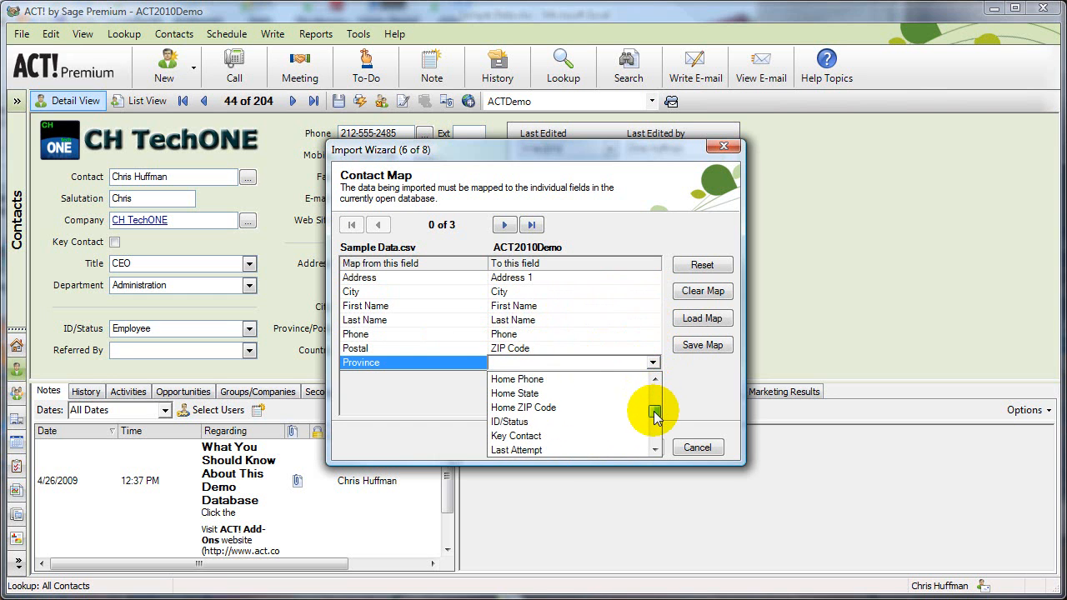
click(654, 449)
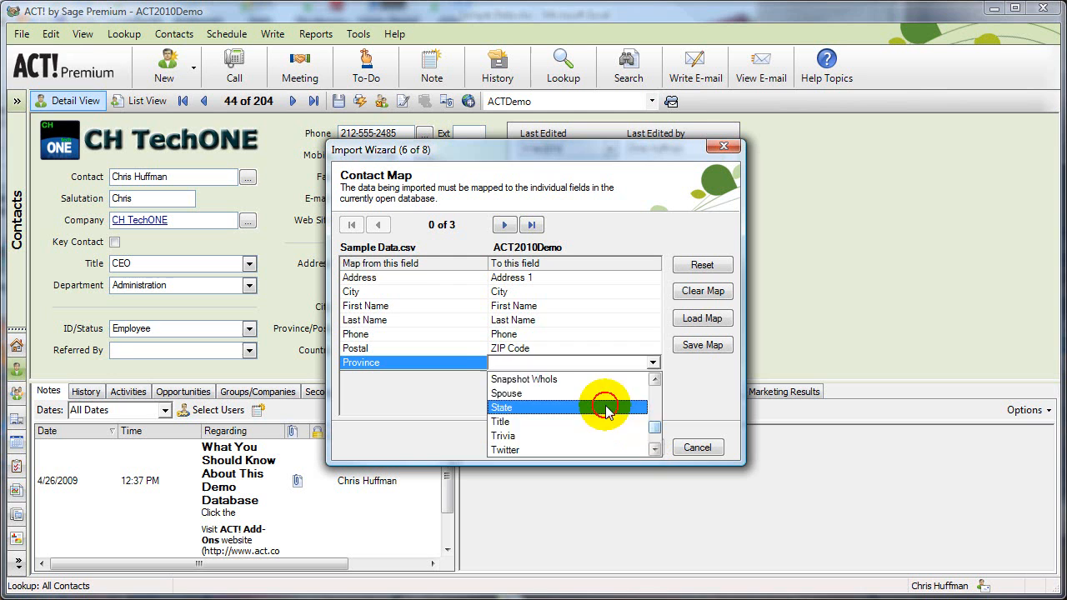
click(502, 408)
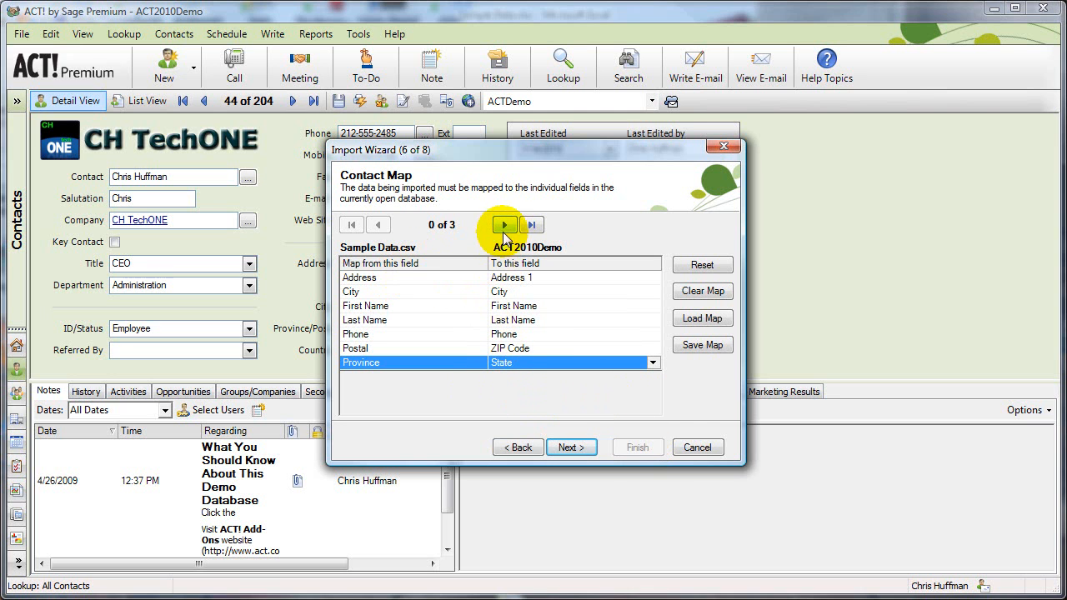
Step through the preview records to check the mapped values, then continue.
click(503, 225)
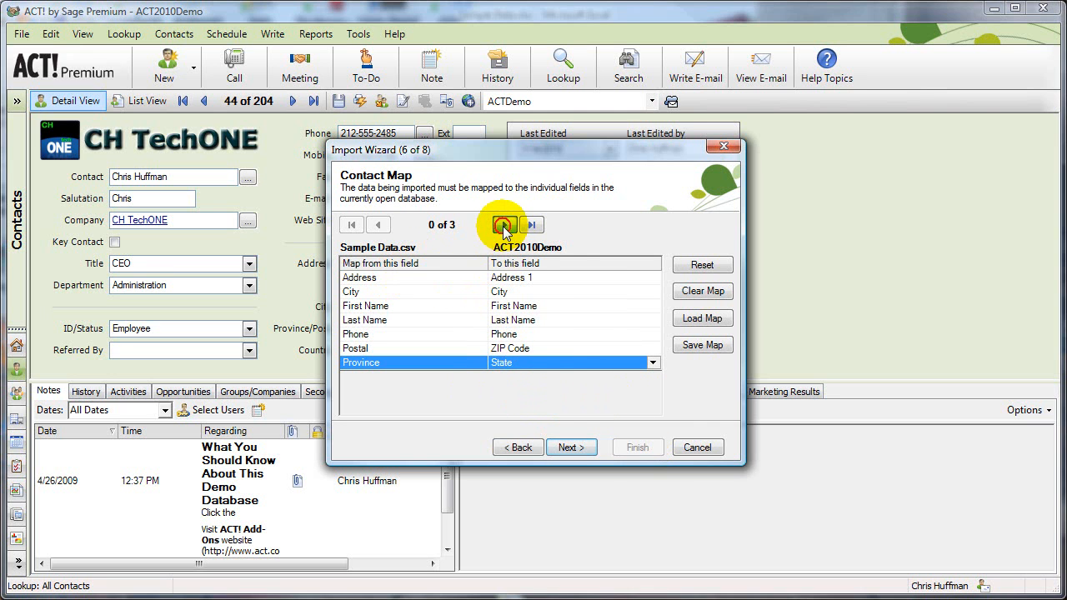
click(504, 224)
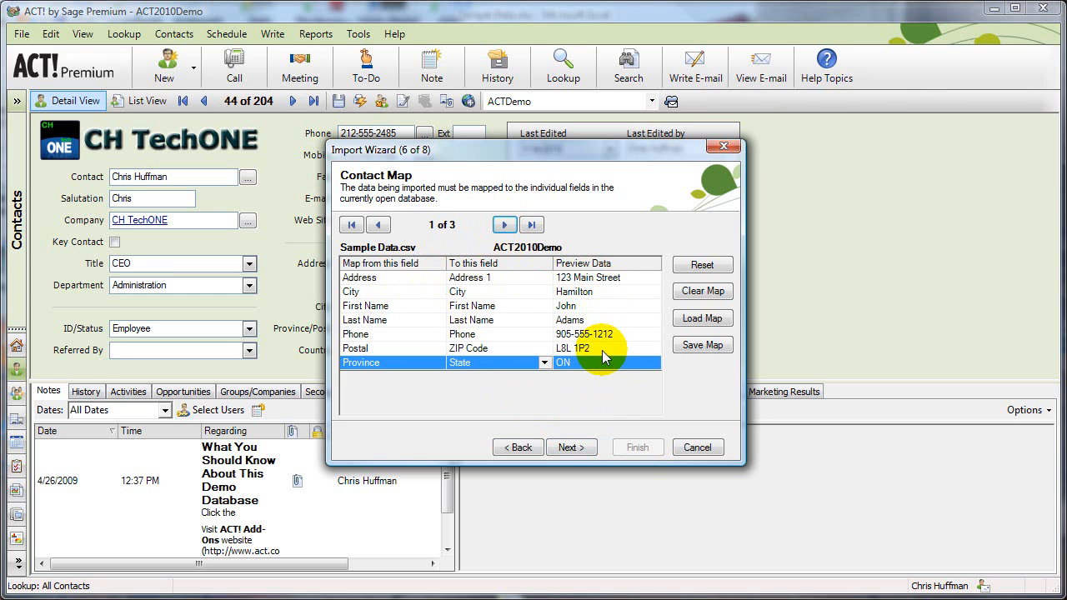
click(503, 224)
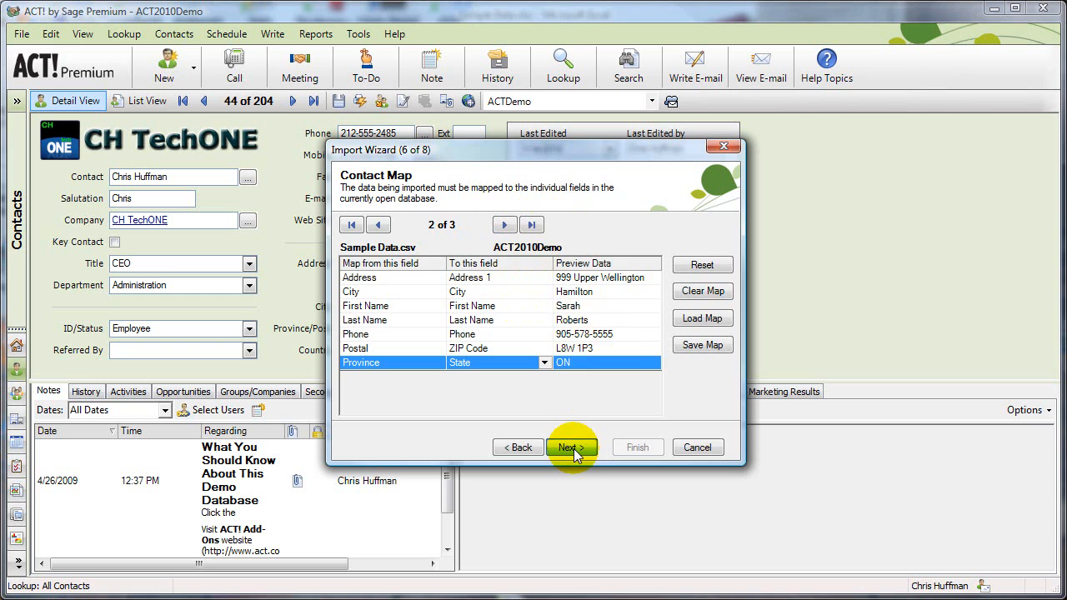
click(571, 447)
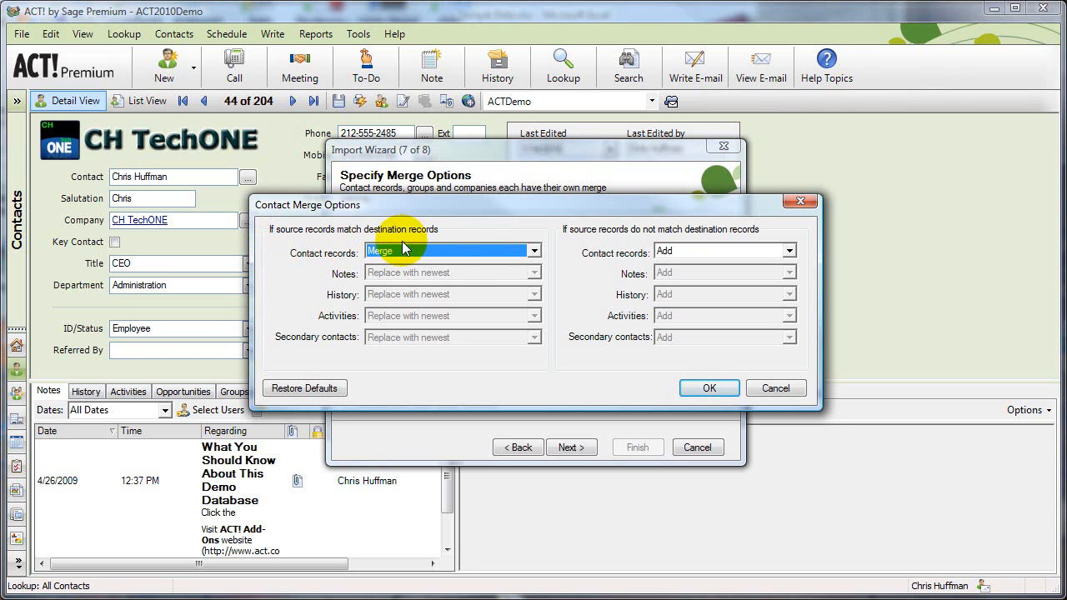
mouse_move(477, 250)
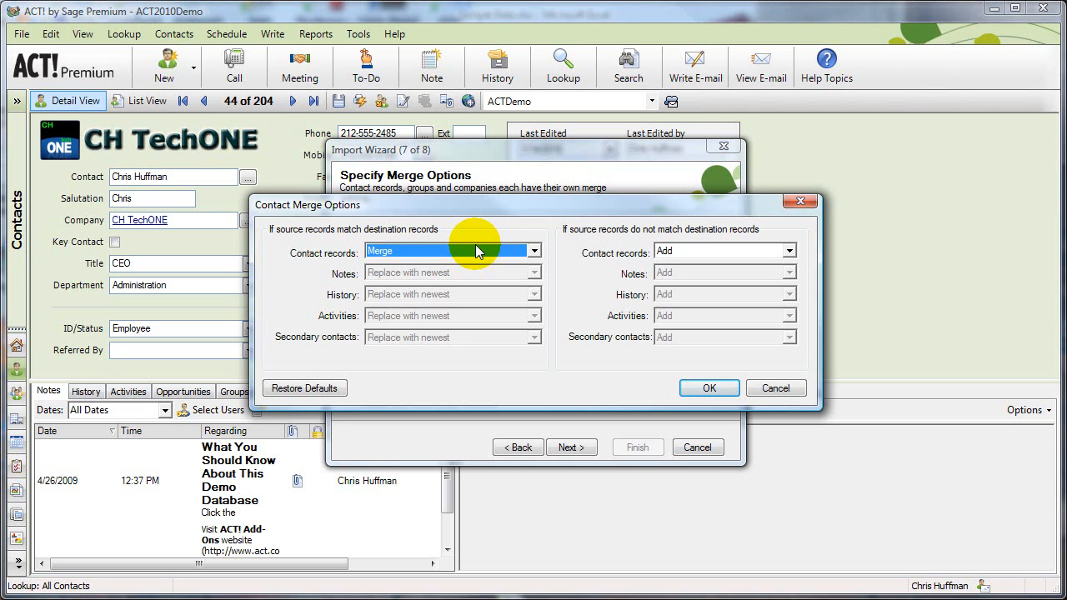
mouse_move(492, 250)
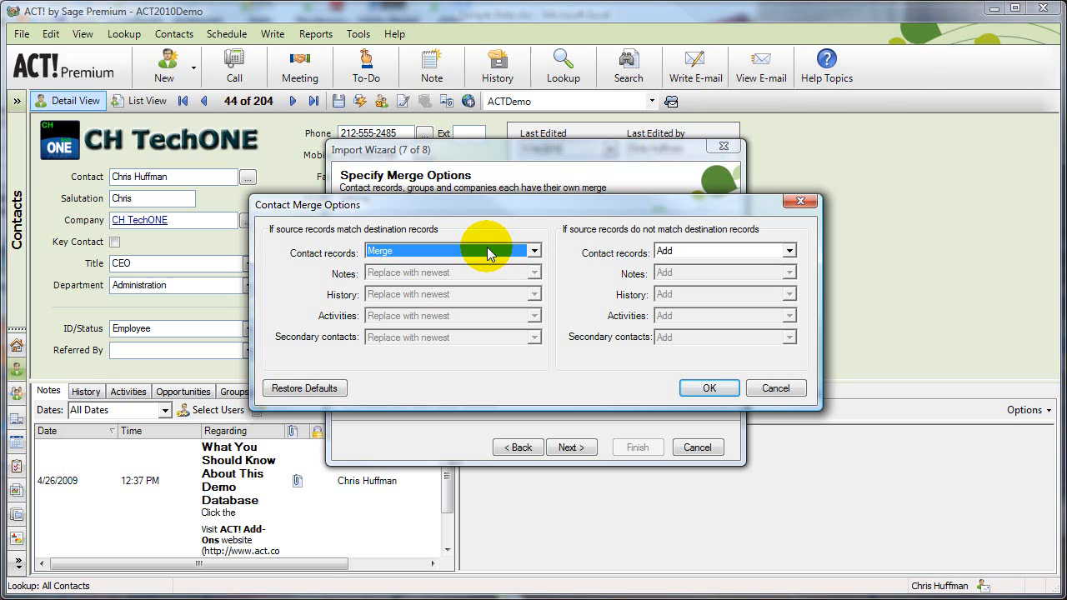
Show the matching-contact choices: Merge, Replace with source contact, or Do not change.
click(533, 251)
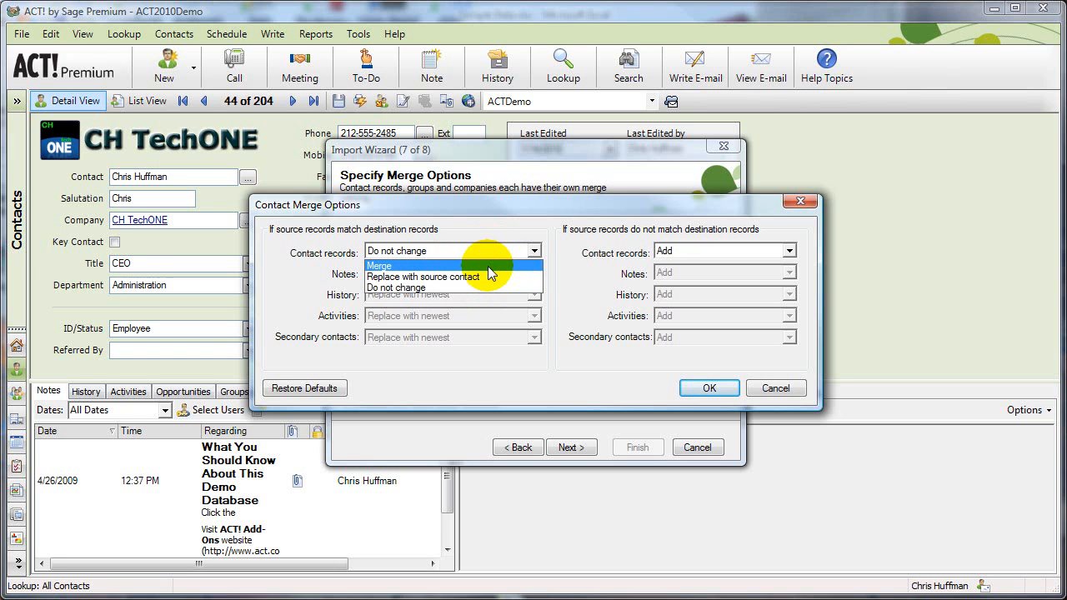
Set matching contacts to Merge and non-matching contacts to Add, and accept.
click(379, 265)
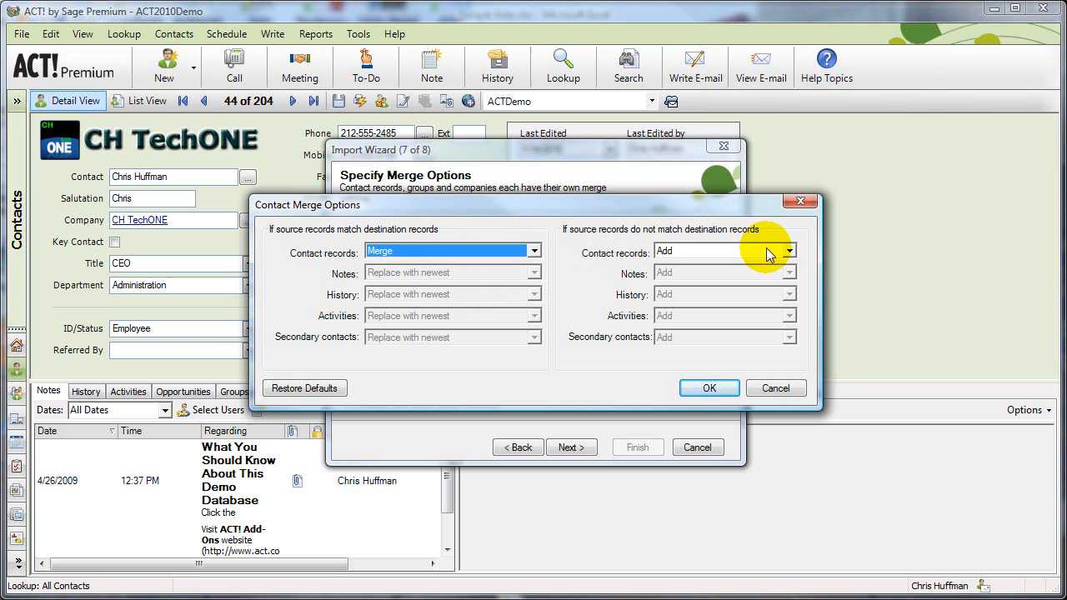
click(786, 250)
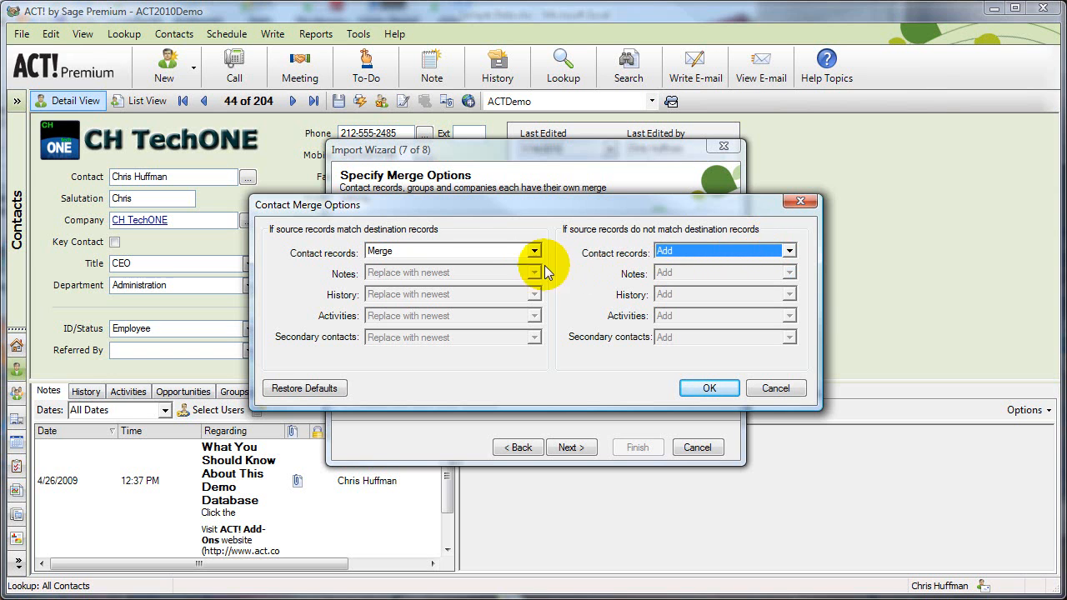
mouse_move(494, 255)
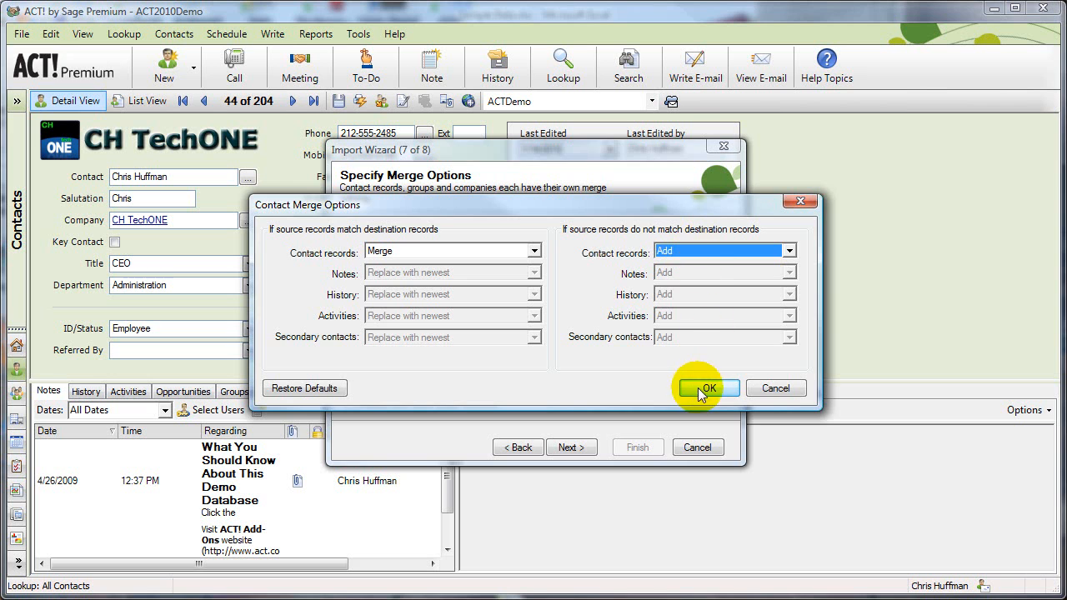
click(707, 388)
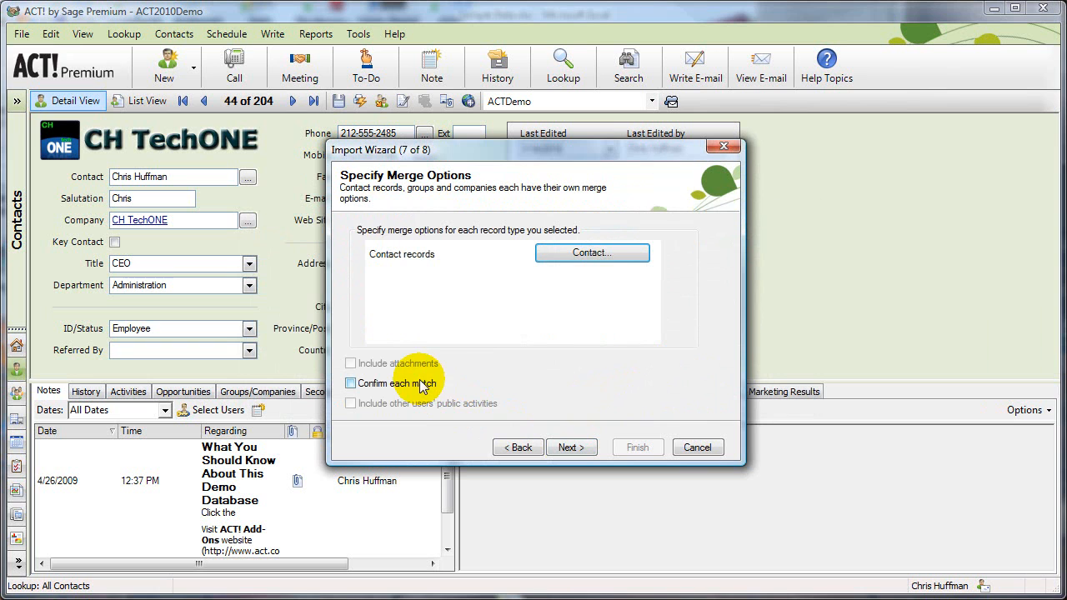
Leave 'Confirm each match' unchecked and finish importing Sample Data.csv, growing the list to 207 contacts.
click(350, 382)
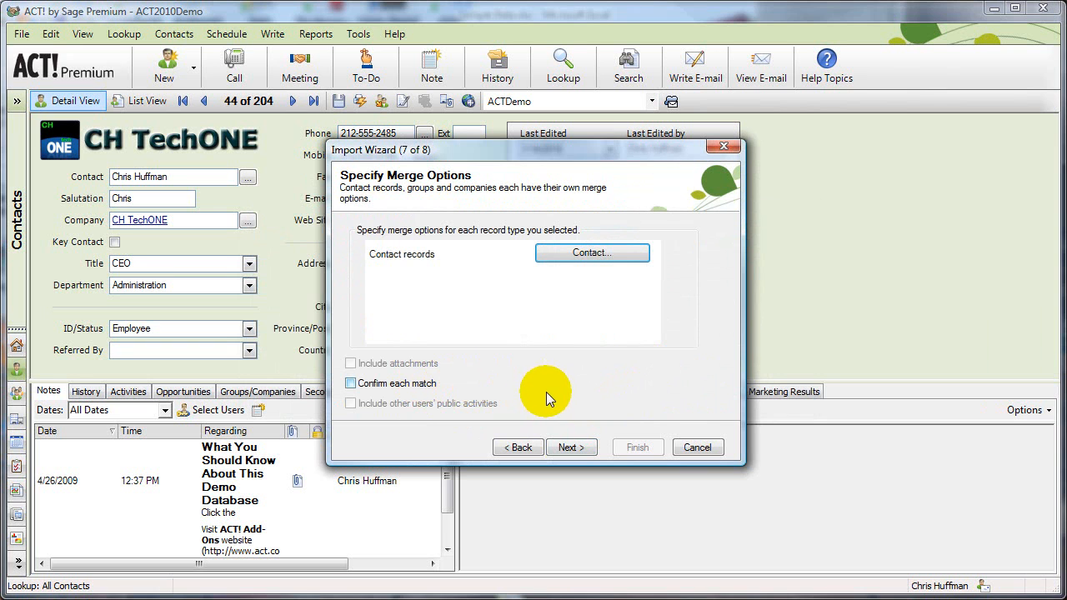
mouse_move(550, 392)
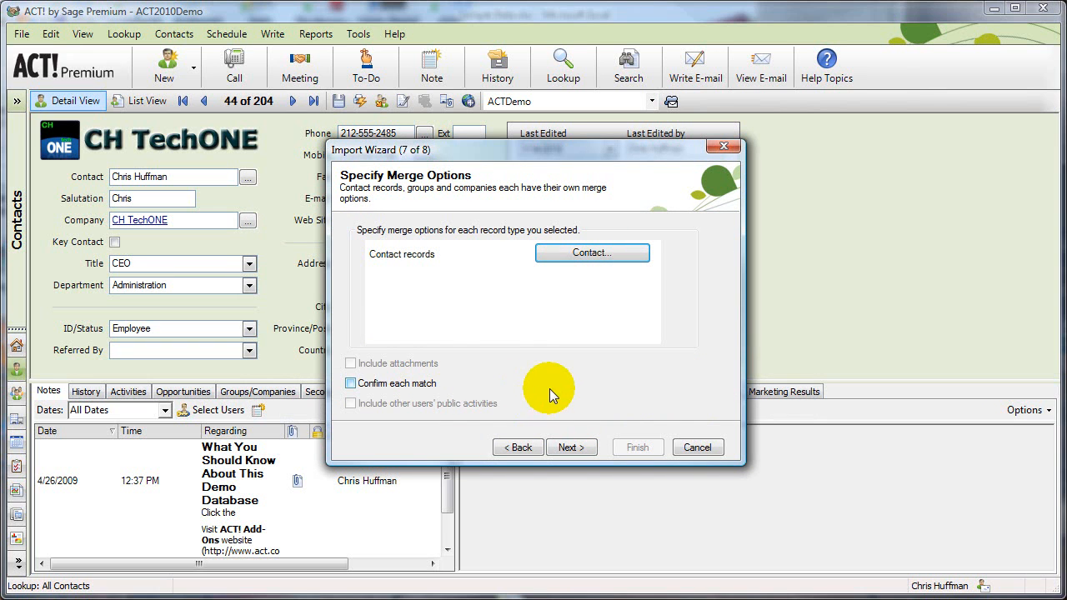
click(350, 382)
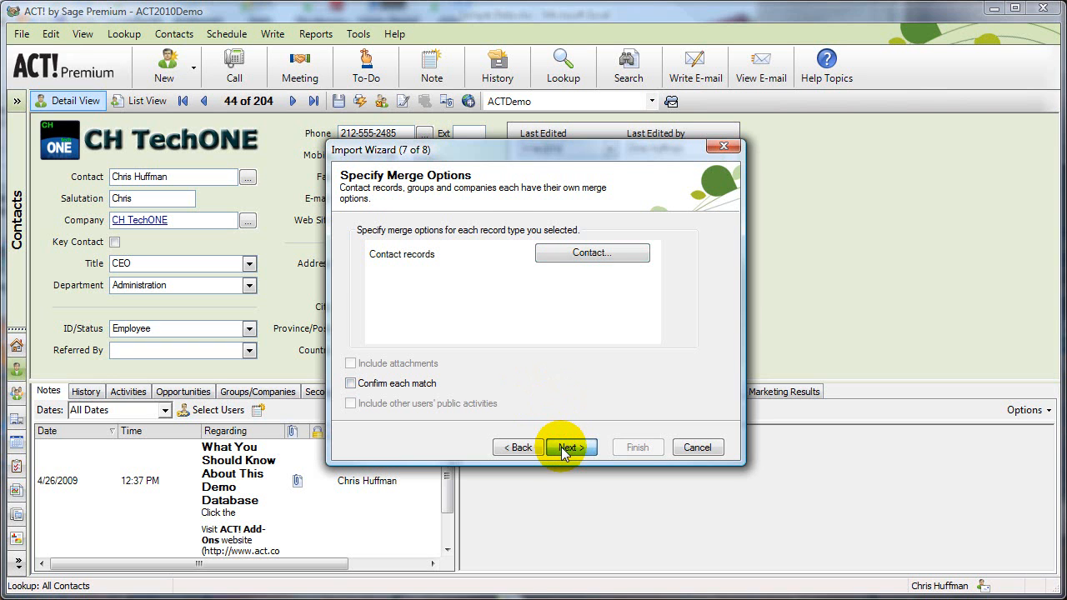
click(568, 447)
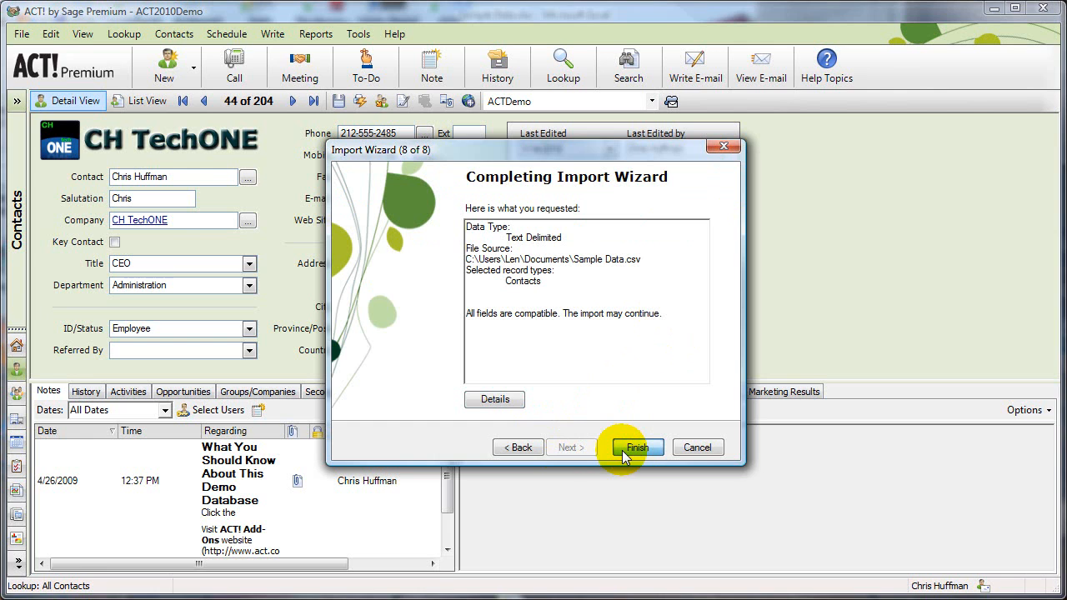
click(635, 447)
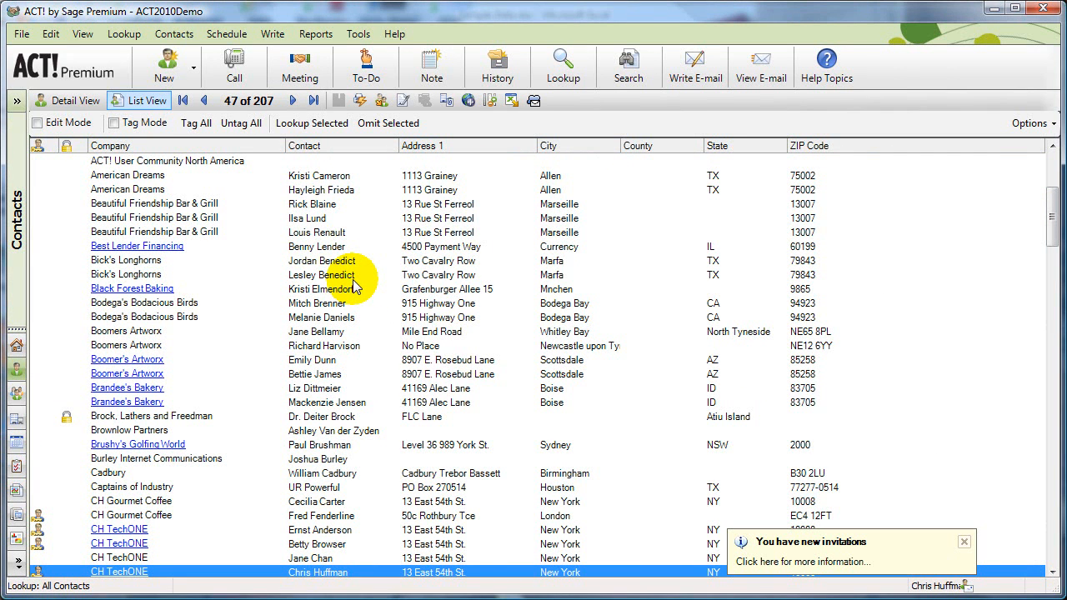
mouse_move(359, 275)
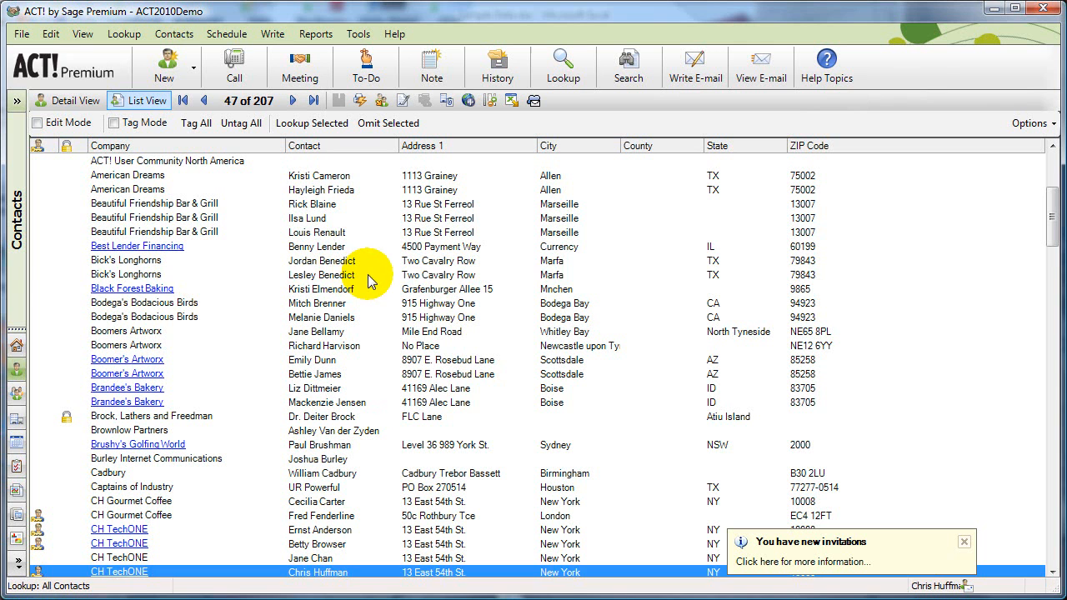
click(321, 275)
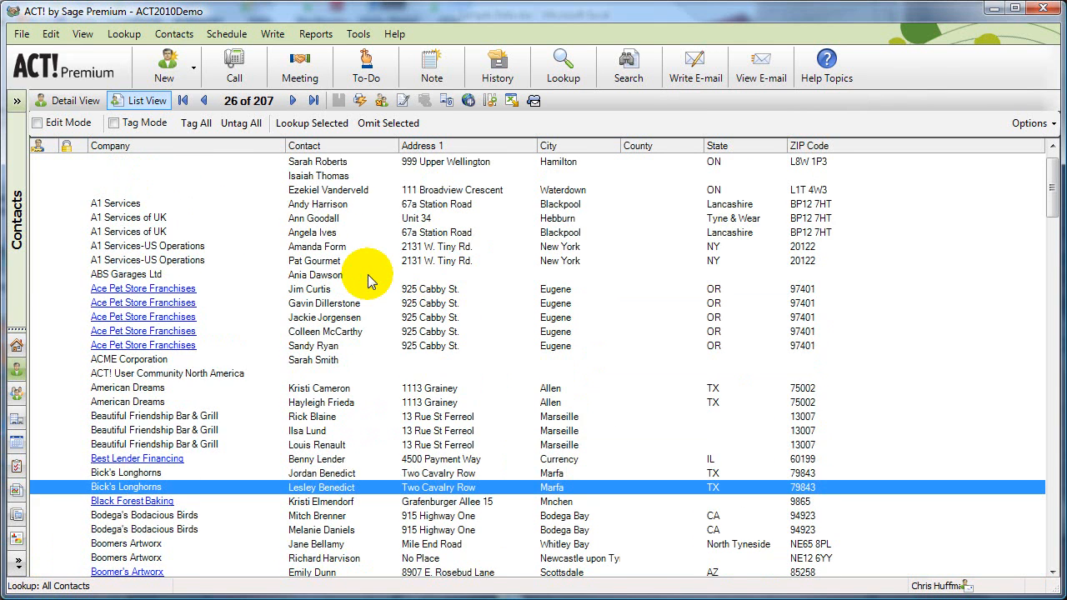
scroll(up, 3)
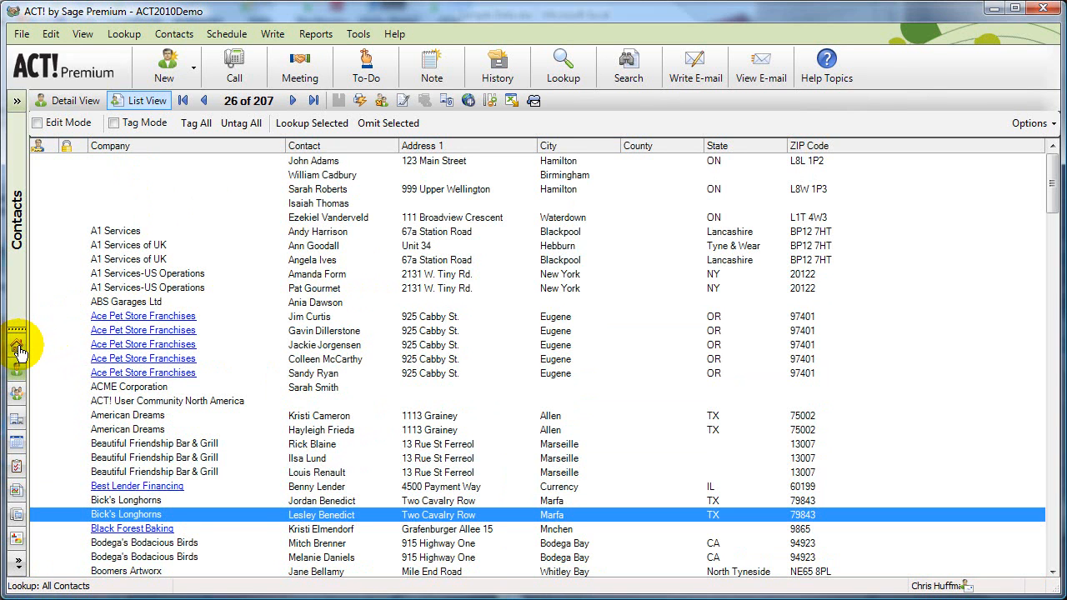
mouse_move(71, 203)
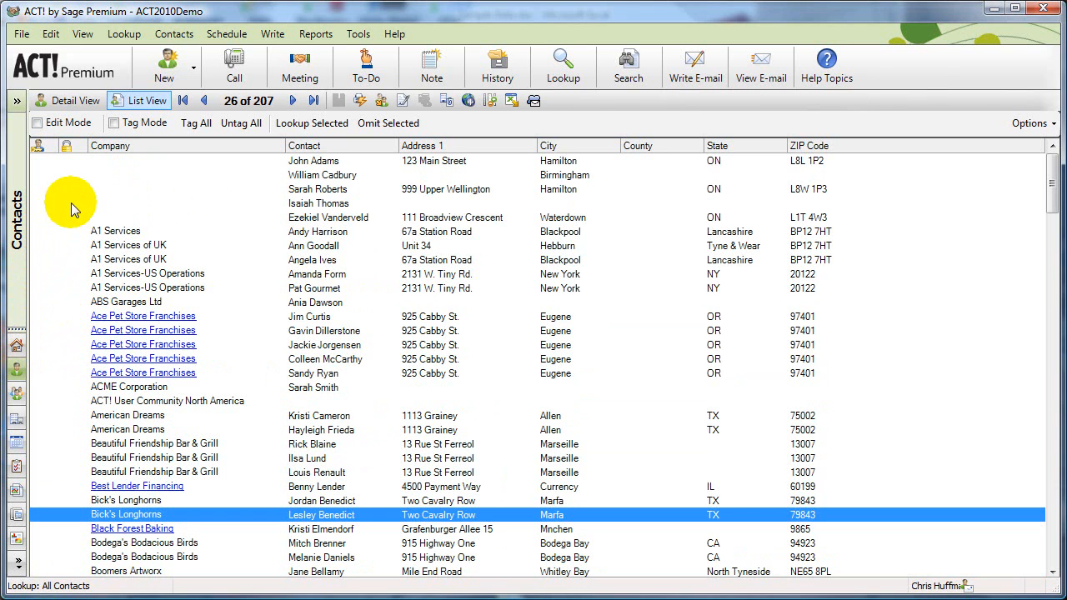
mouse_move(134, 66)
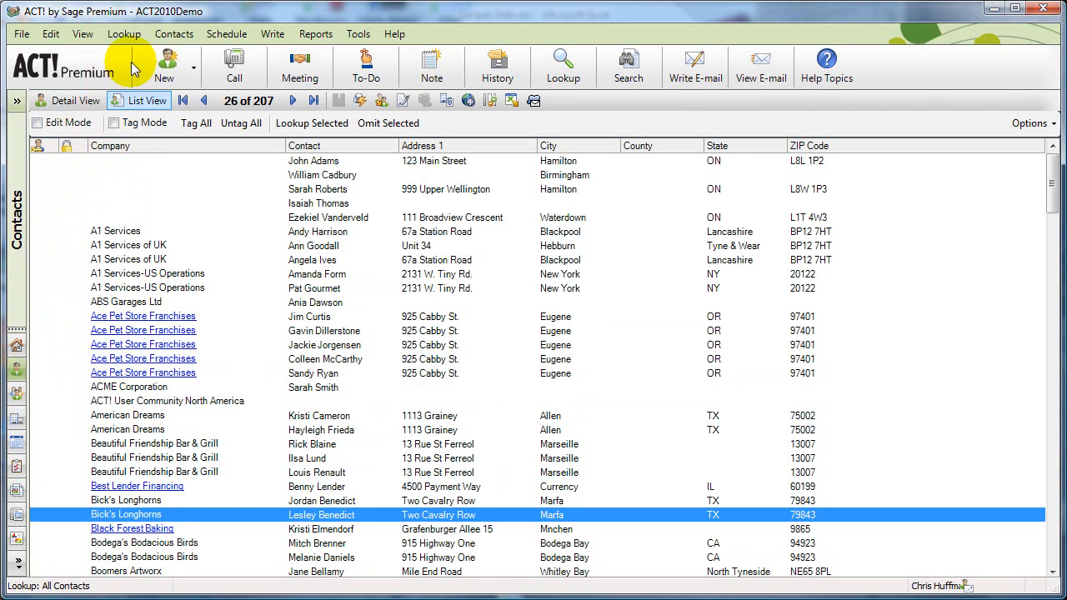
click(124, 34)
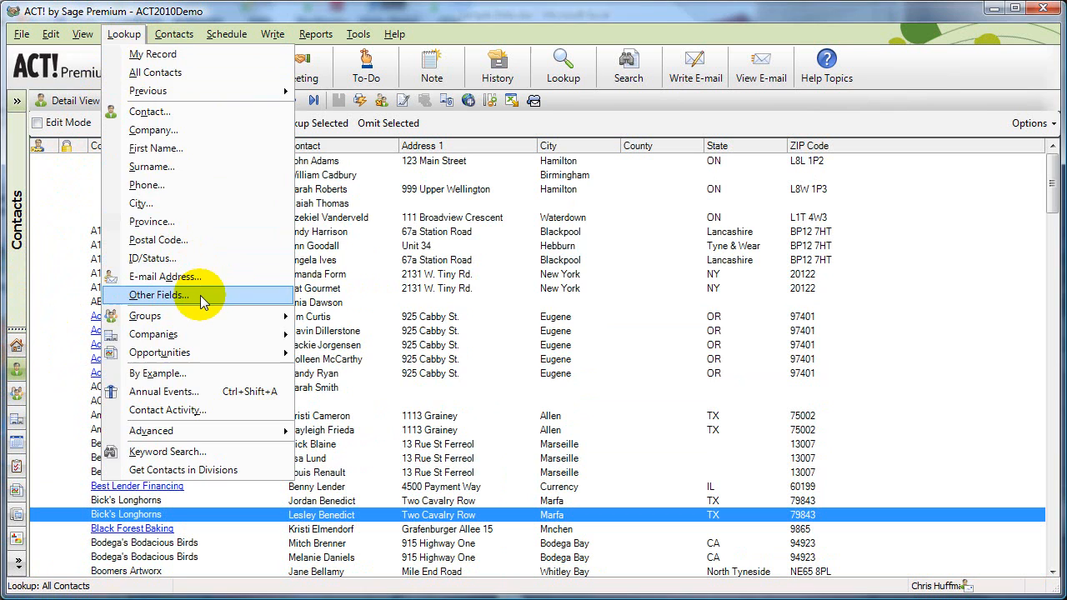
Run an Other Fields lookup with Create Date equal to Today.
click(152, 165)
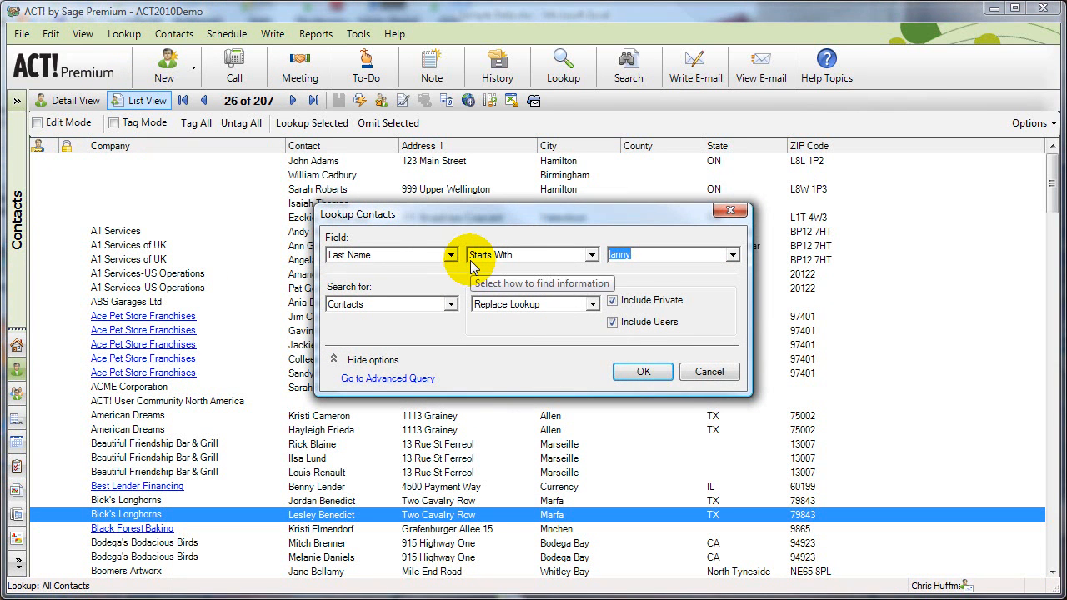
click(453, 254)
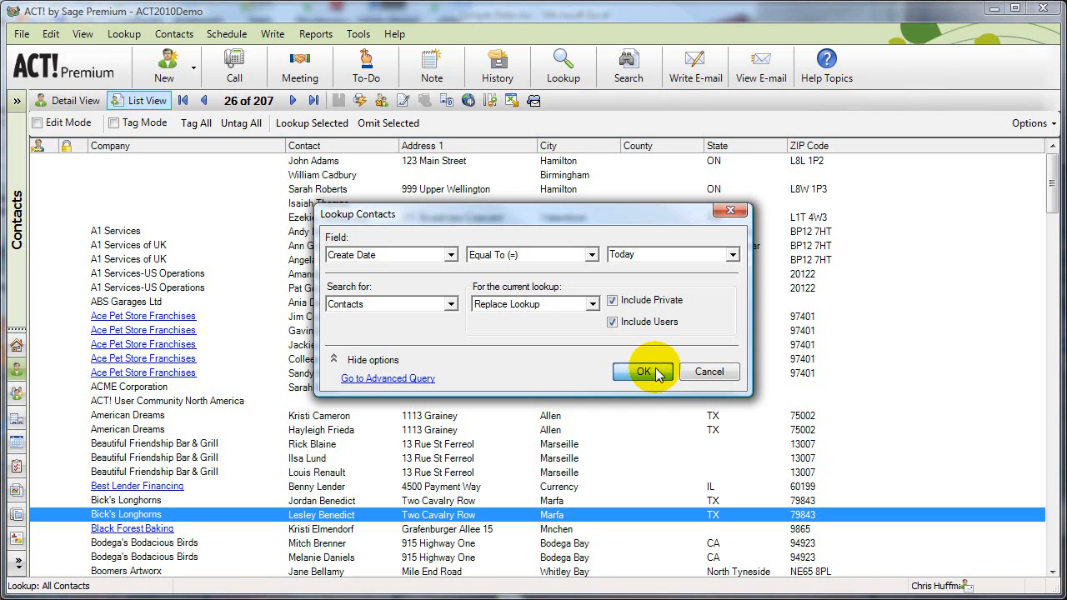
click(642, 371)
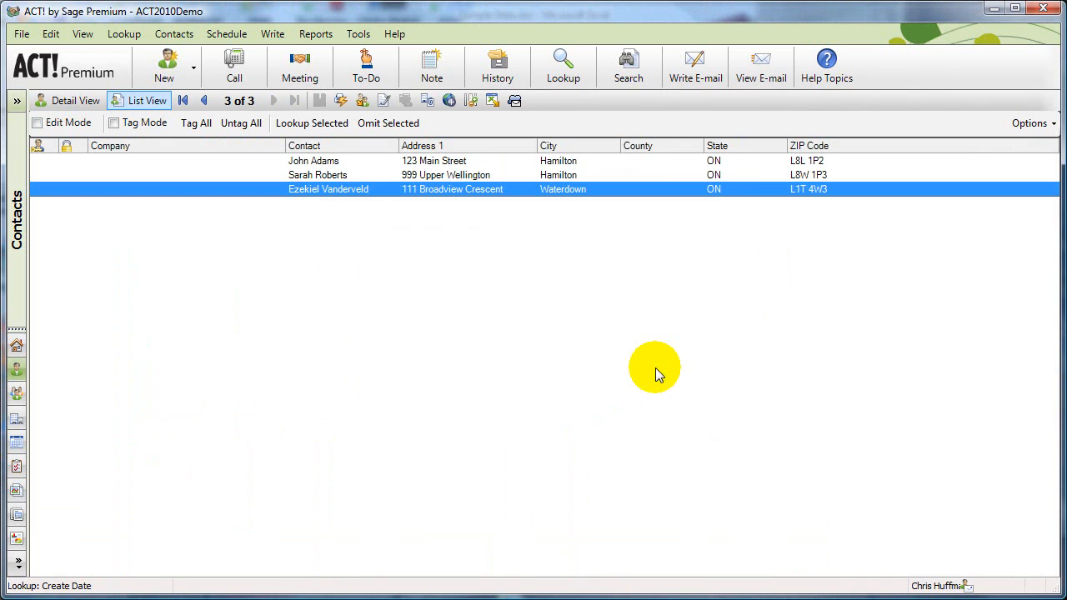
mouse_move(483, 321)
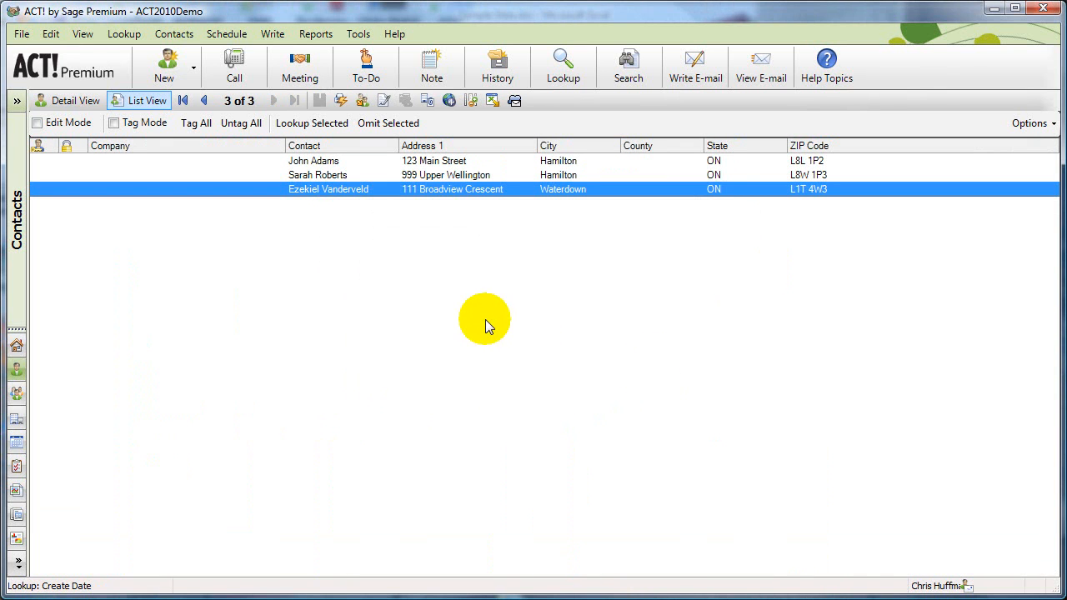
mouse_move(496, 280)
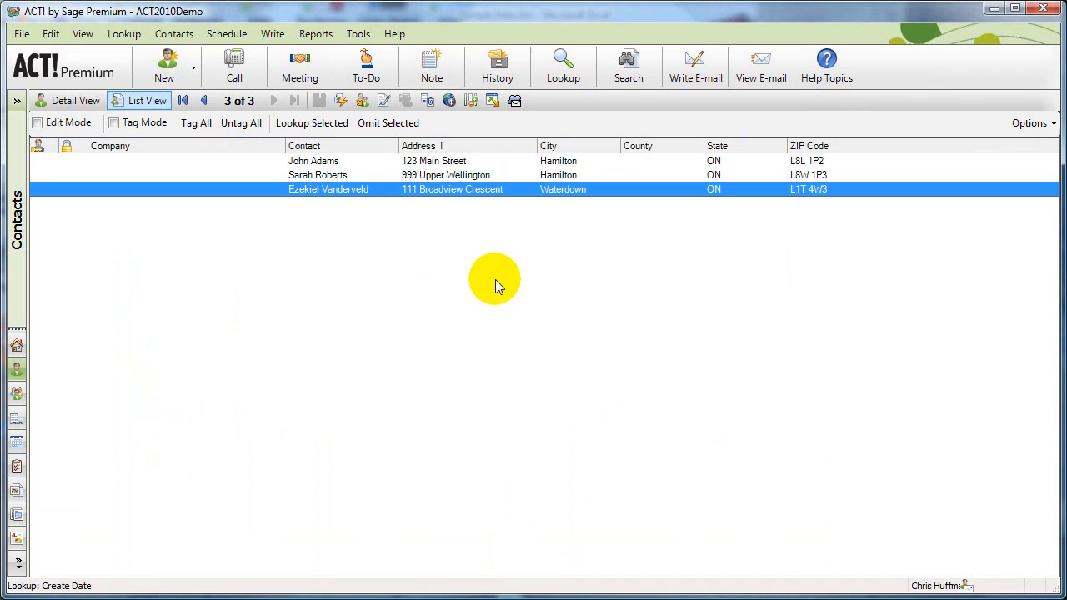
mouse_move(369, 163)
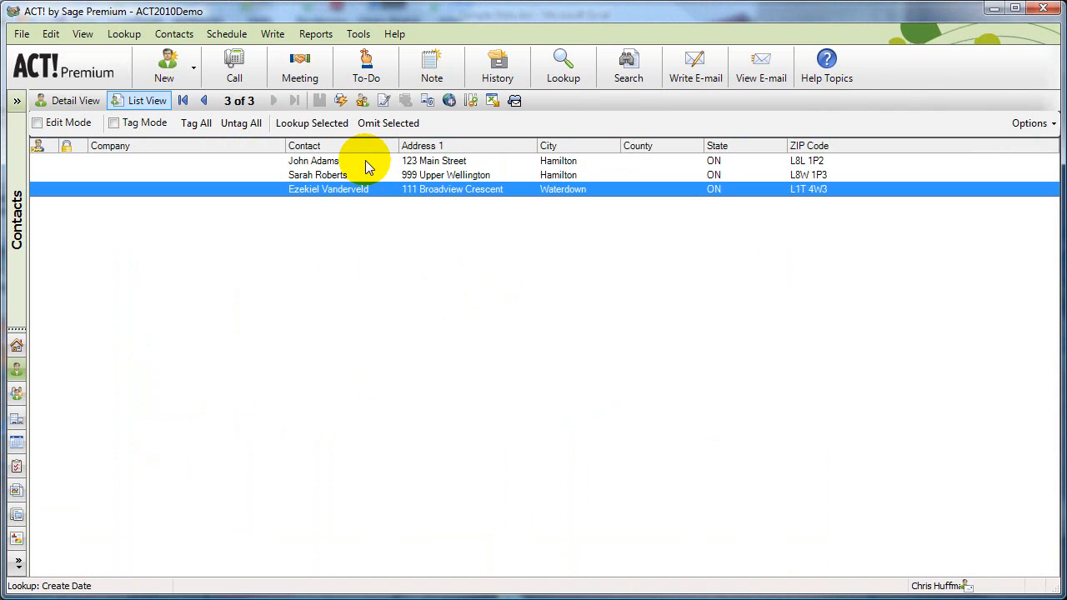
Open John Adams's record to check 123 Main Street, Hamilton, ON L8L 1P2.
click(74, 101)
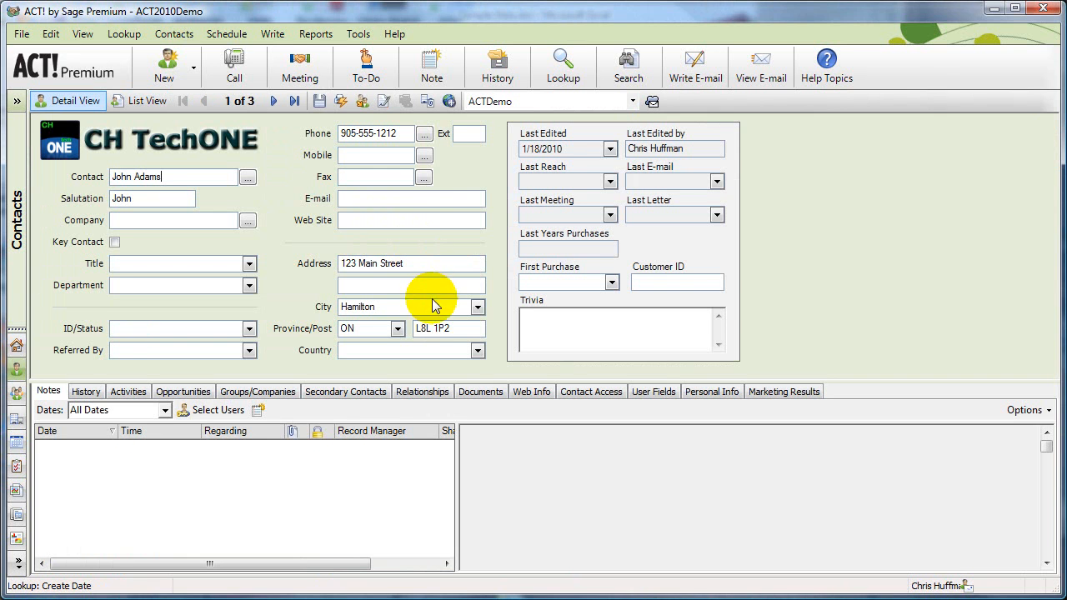
mouse_move(395, 202)
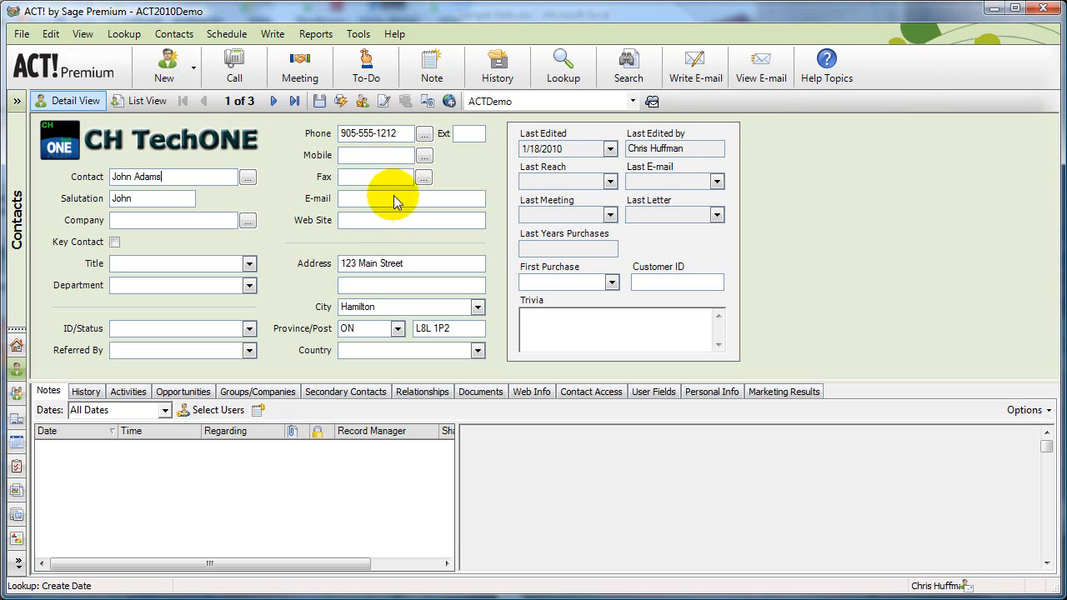